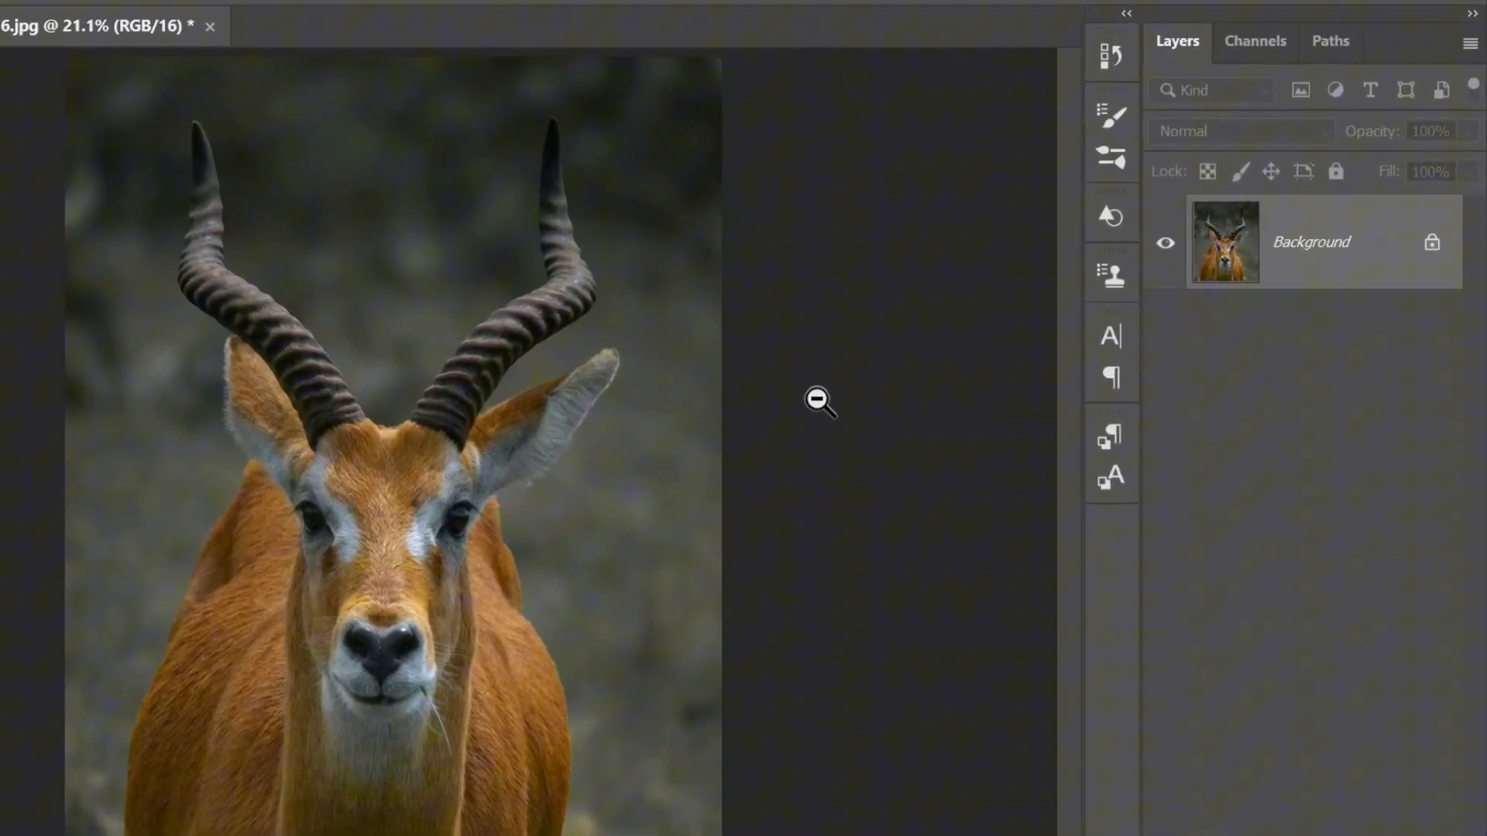
Step: Duplicate the Background layer and select the antelope with Select Subject
key("ctrl+j")
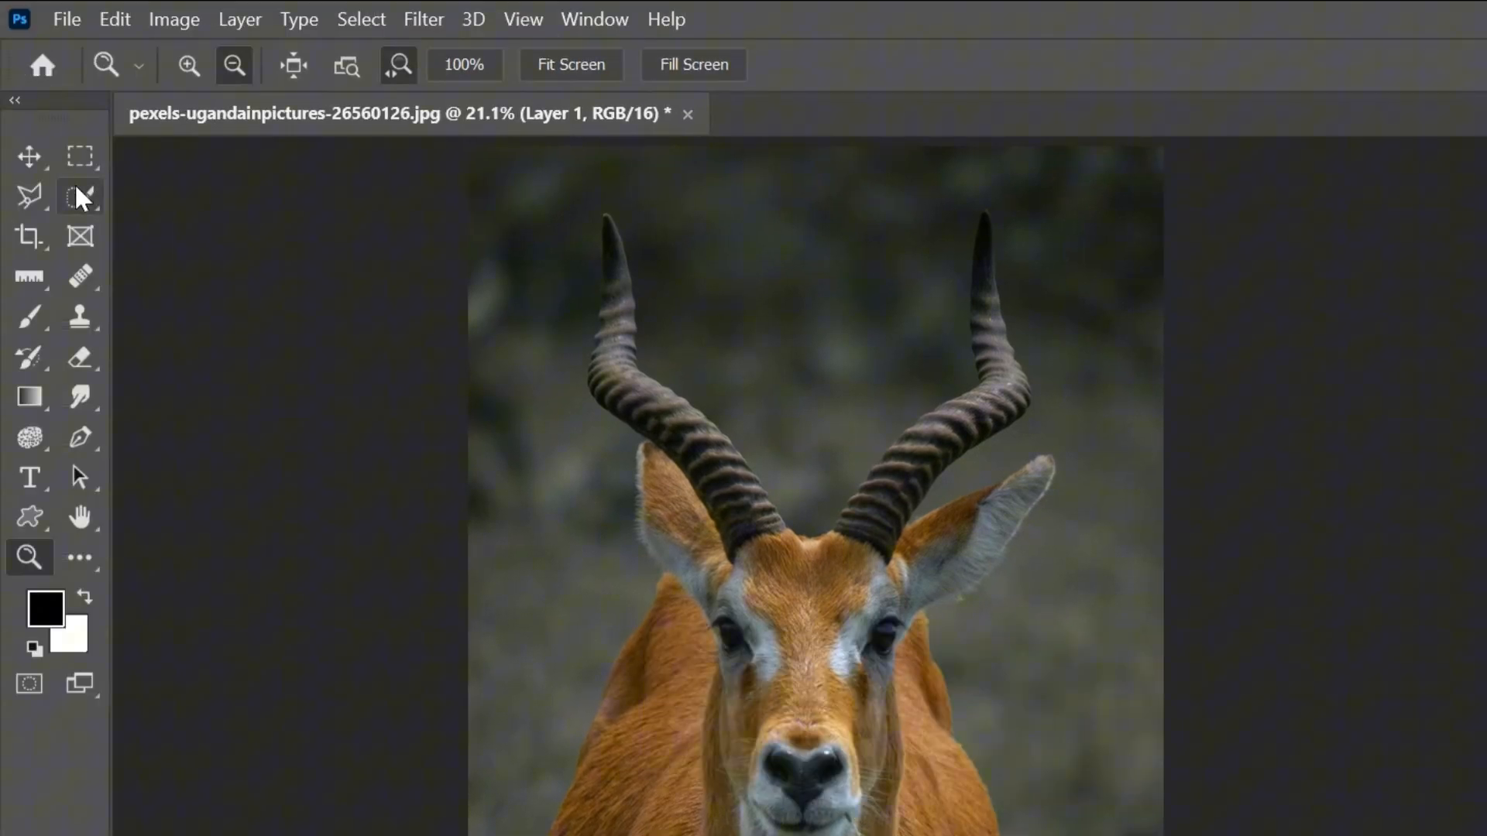
left_click(81, 196)
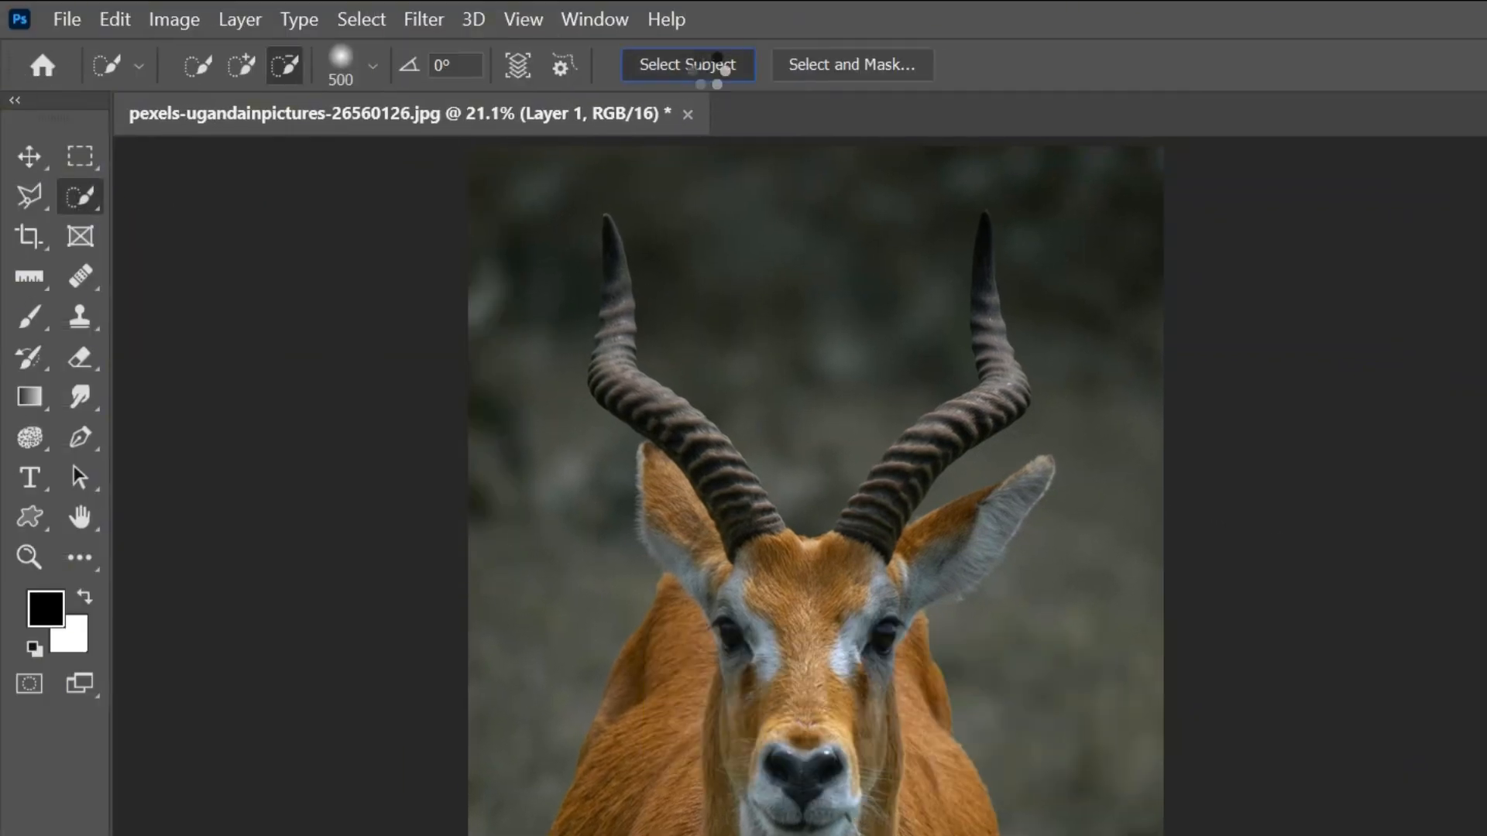
left_click(687, 64)
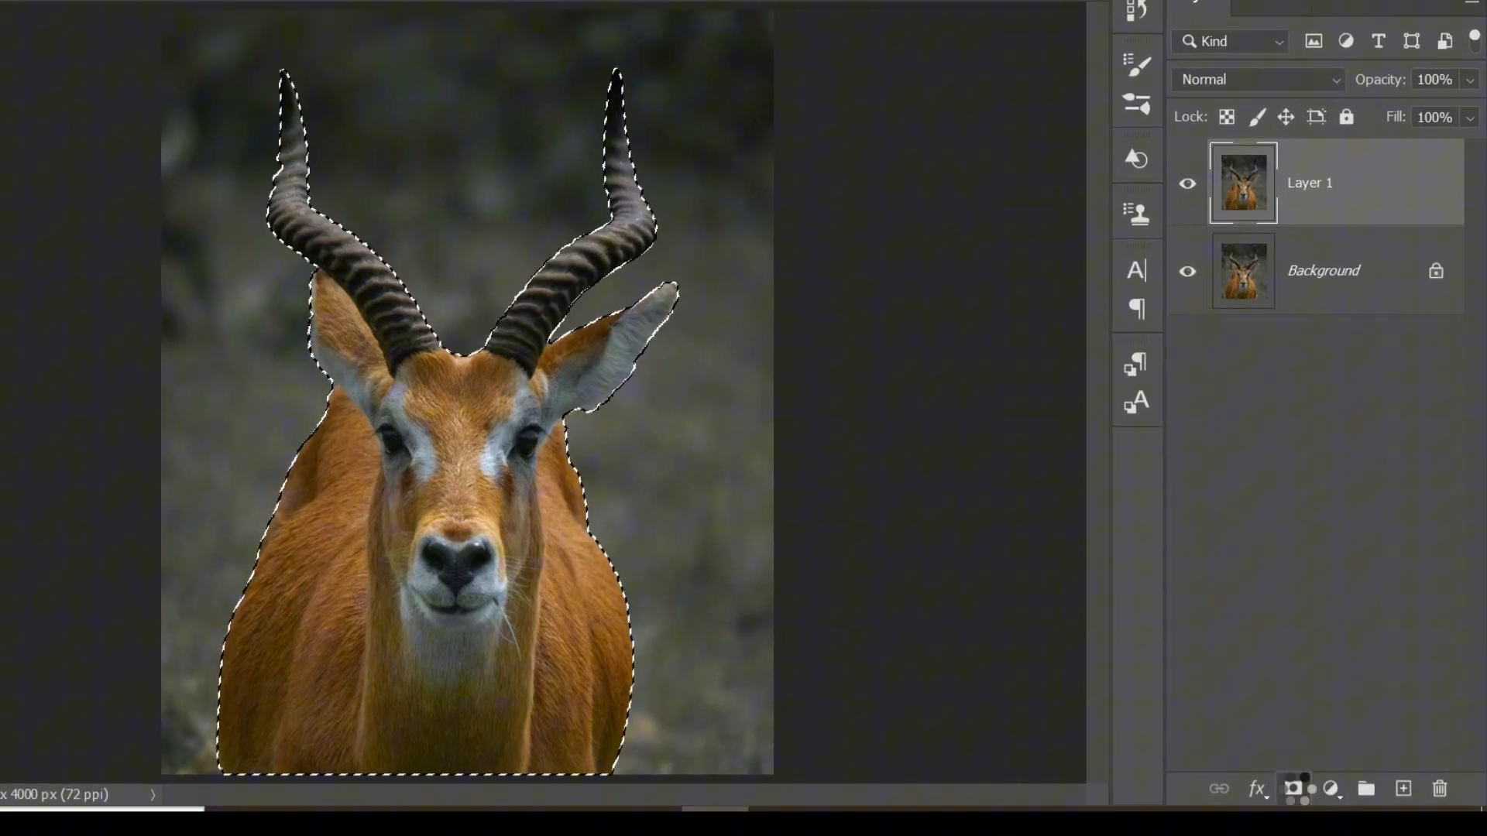
Step: Mask the duplicate layer to the antelope, then shrink the selection brush to isolate the horns
left_click(1292, 788)
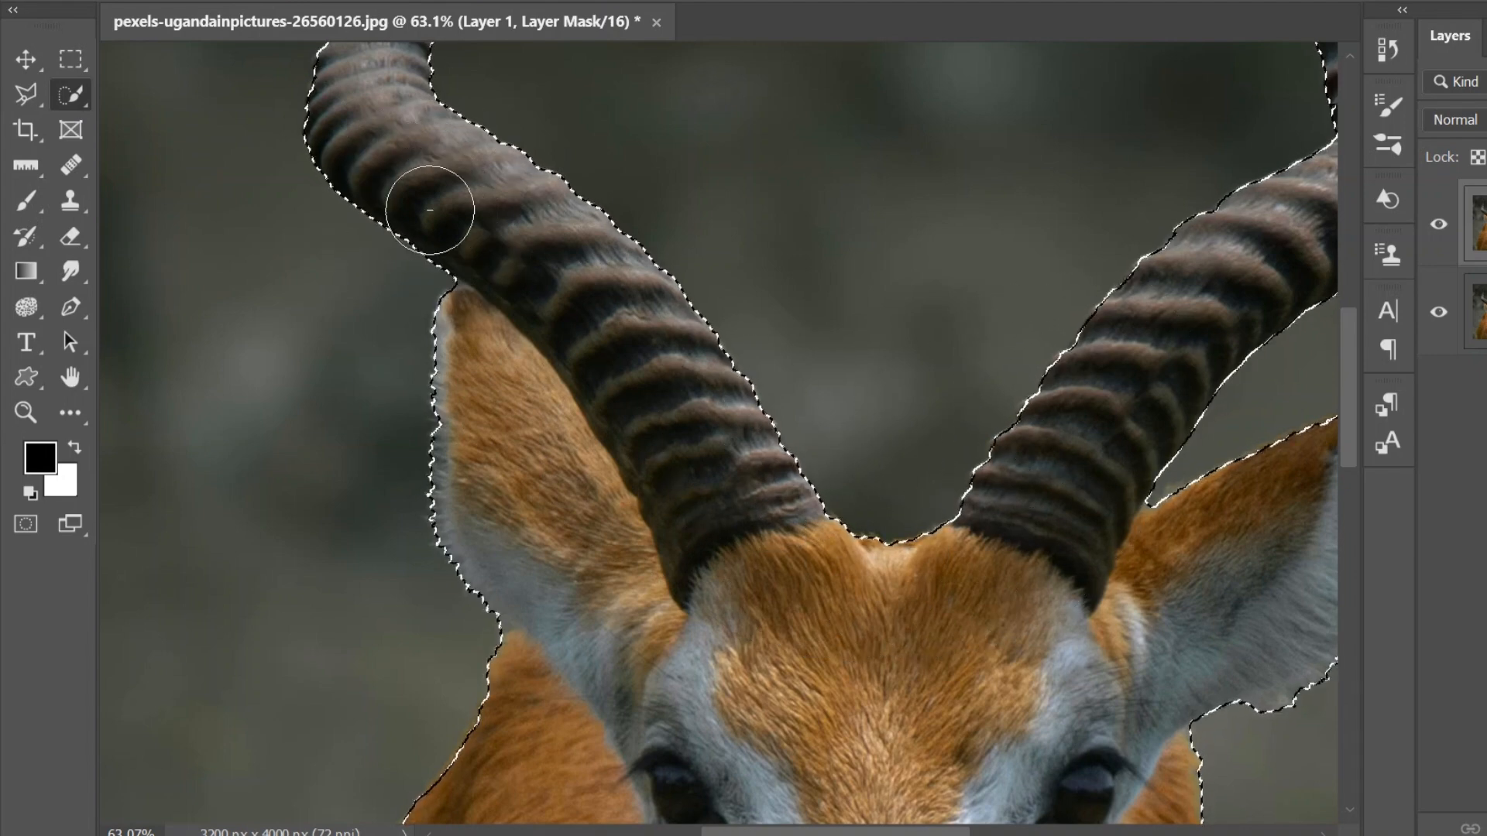
key("[")
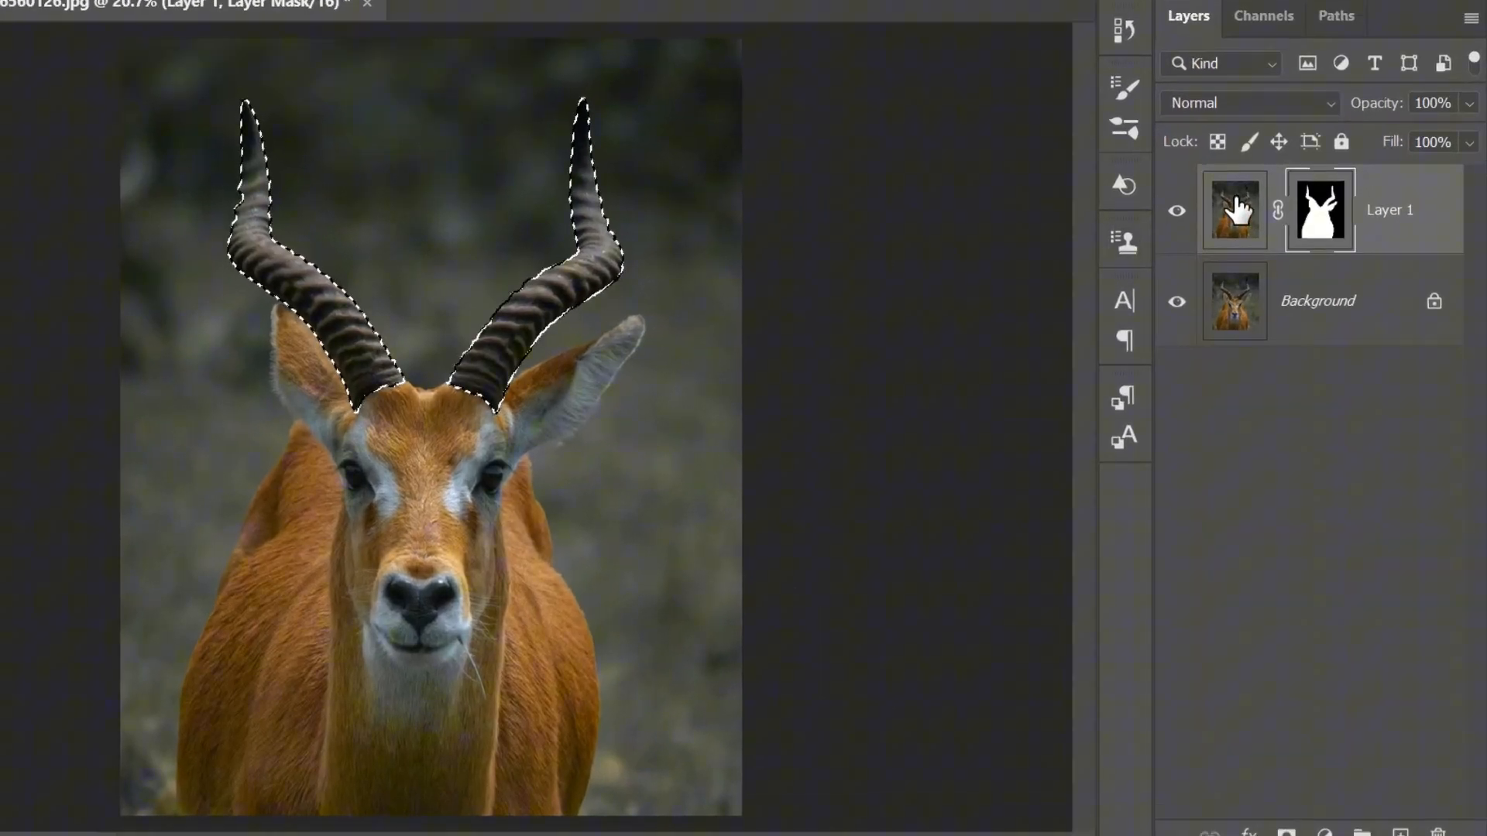
Step: Copy the horns onto a new smart object layer inside a group named Horns
left_click(1234, 210)
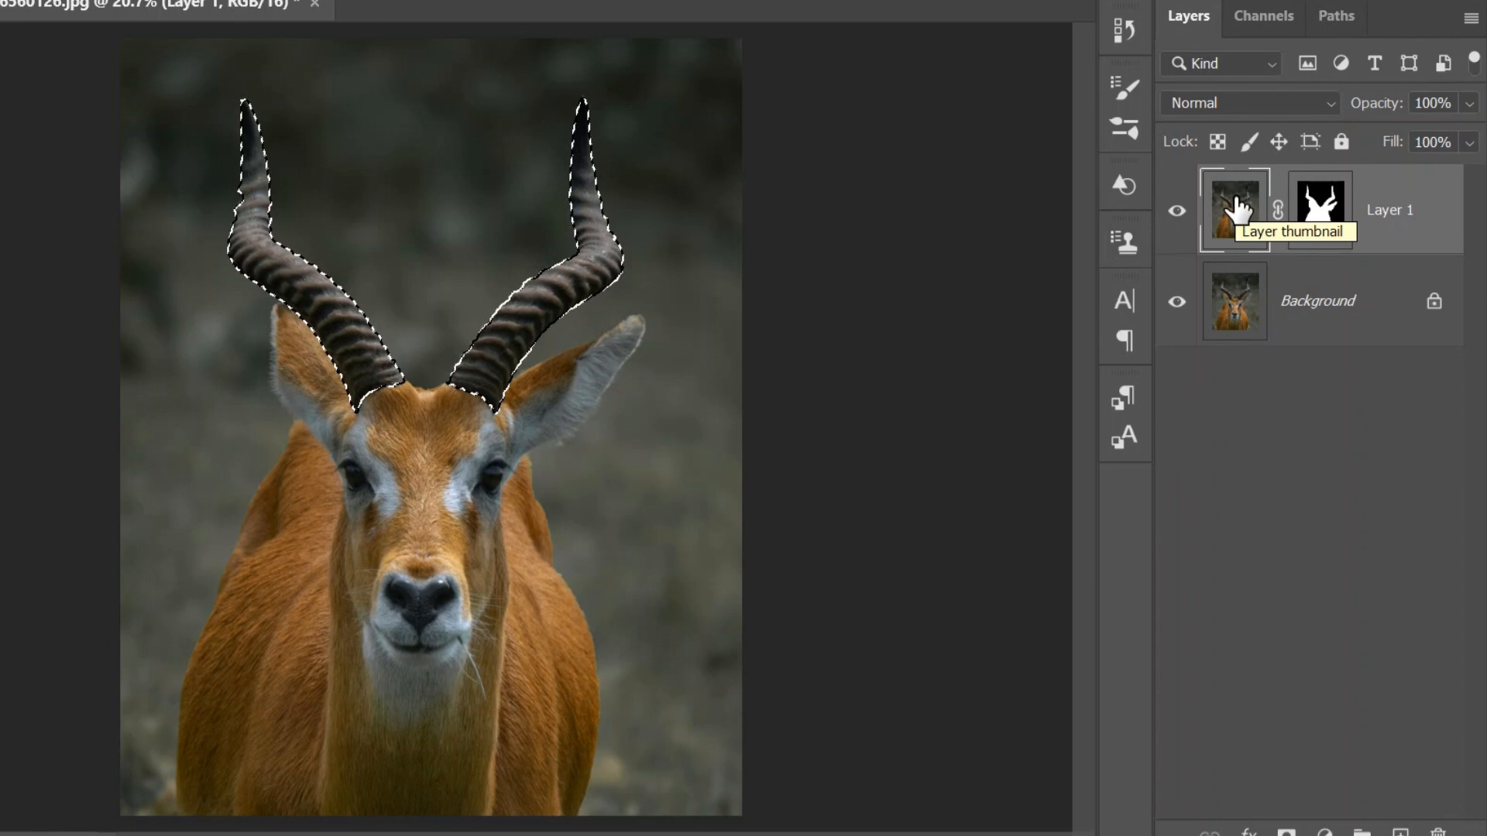
key("ctrl+j")
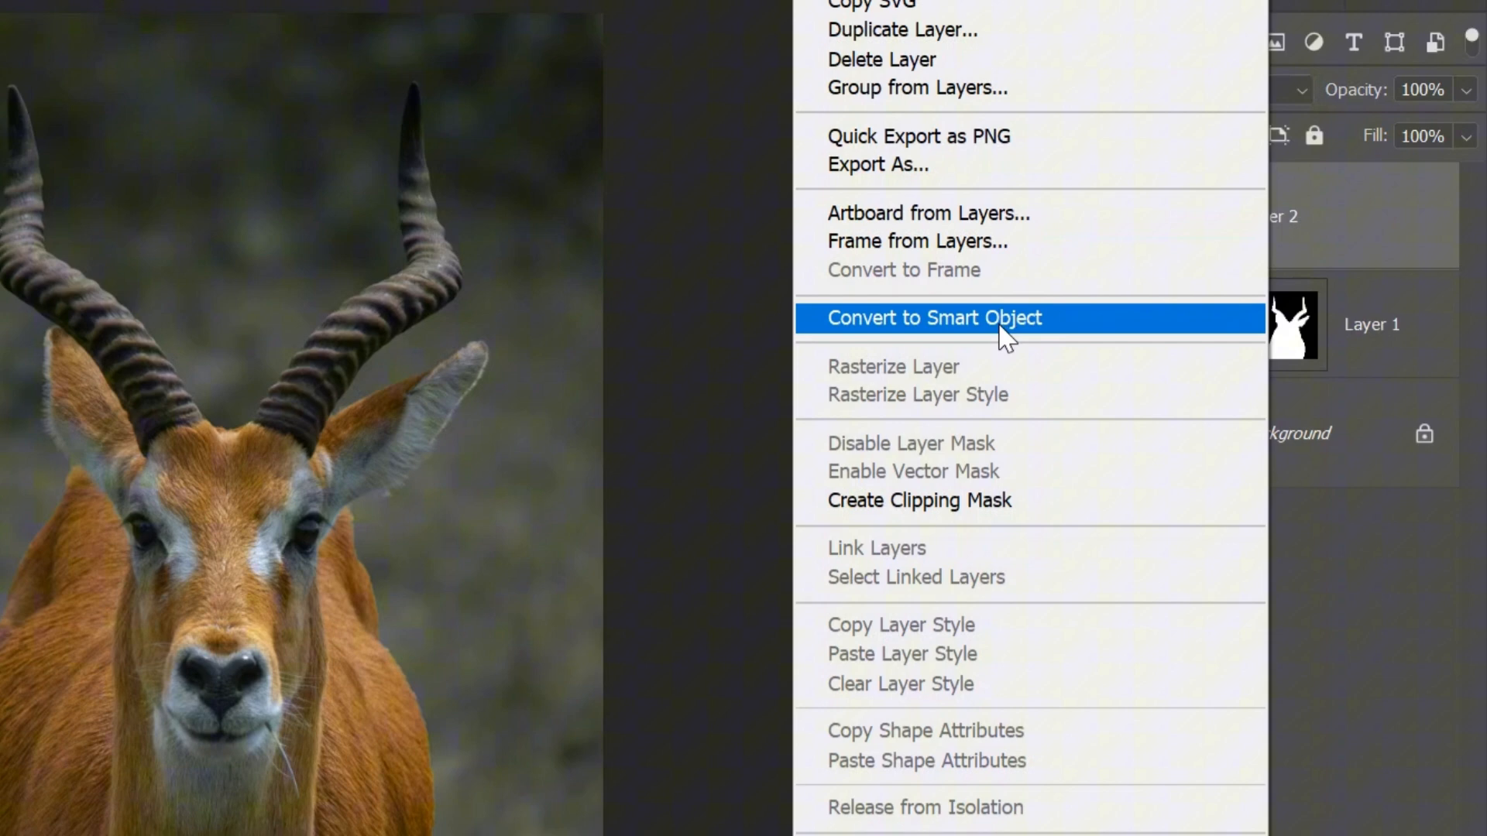
left_click(933, 317)
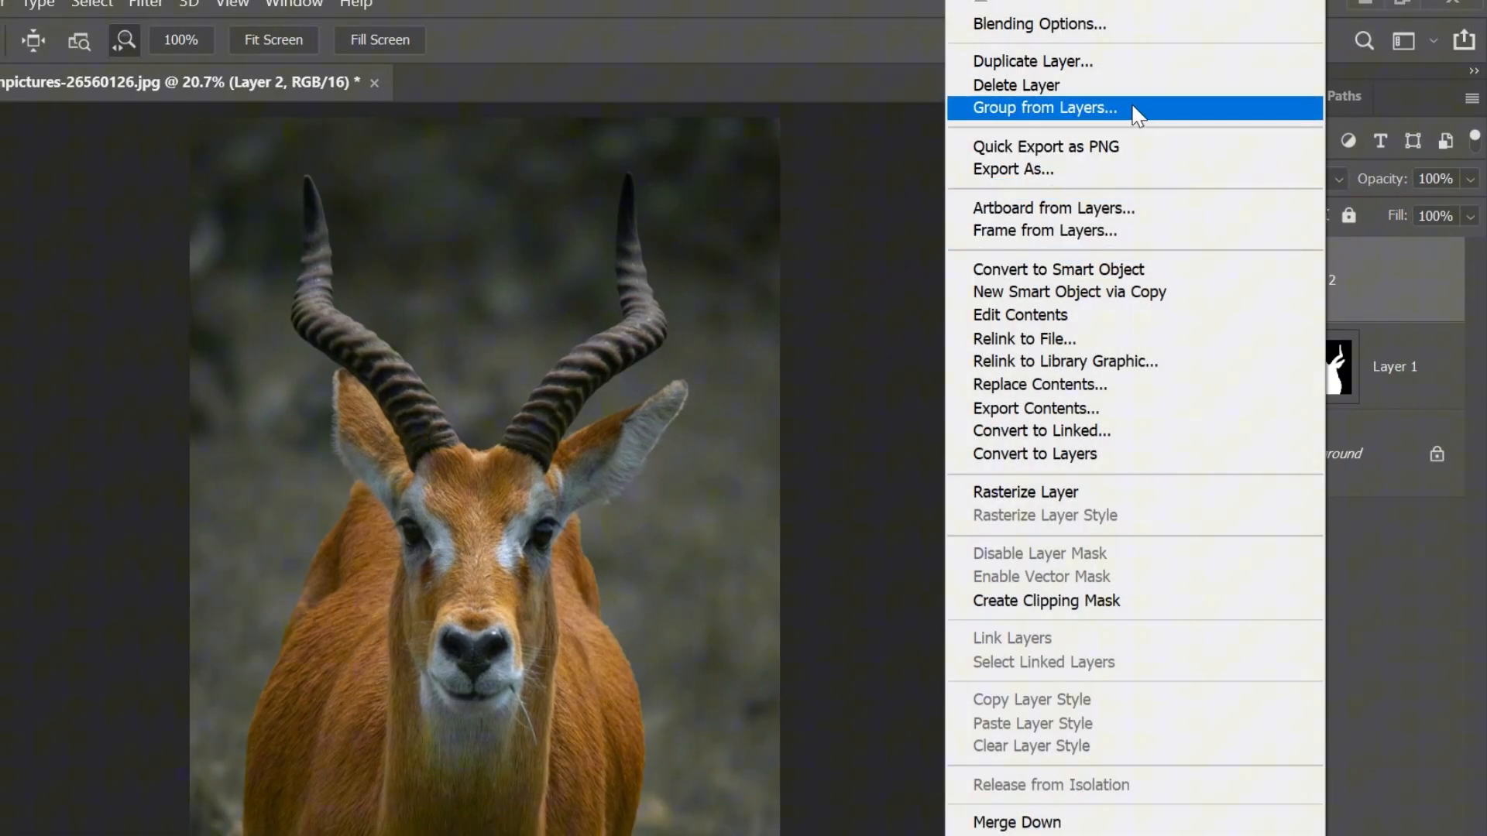
left_click(1043, 107)
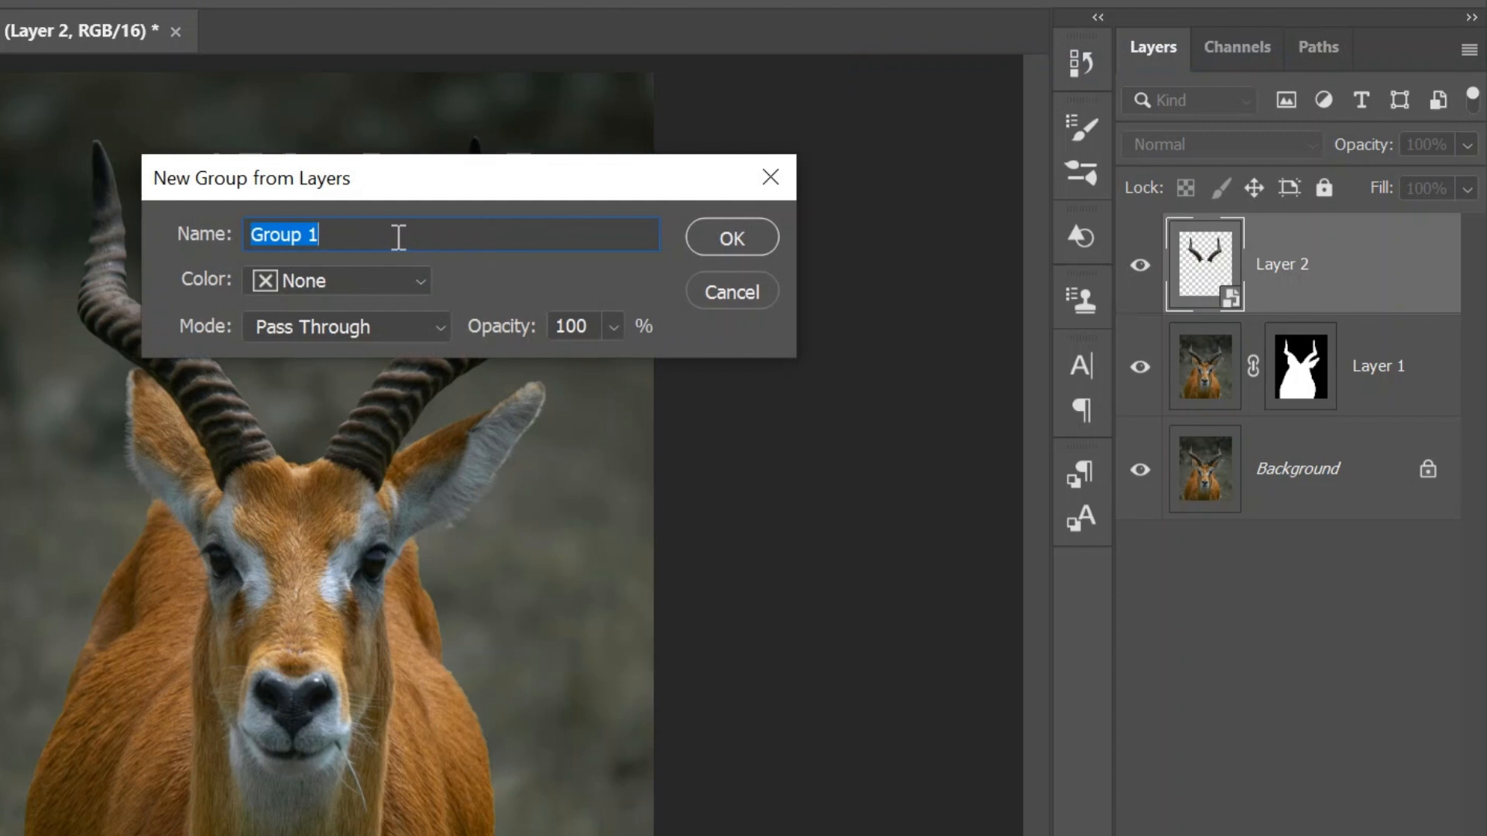
key("Delete")
type("Horns")
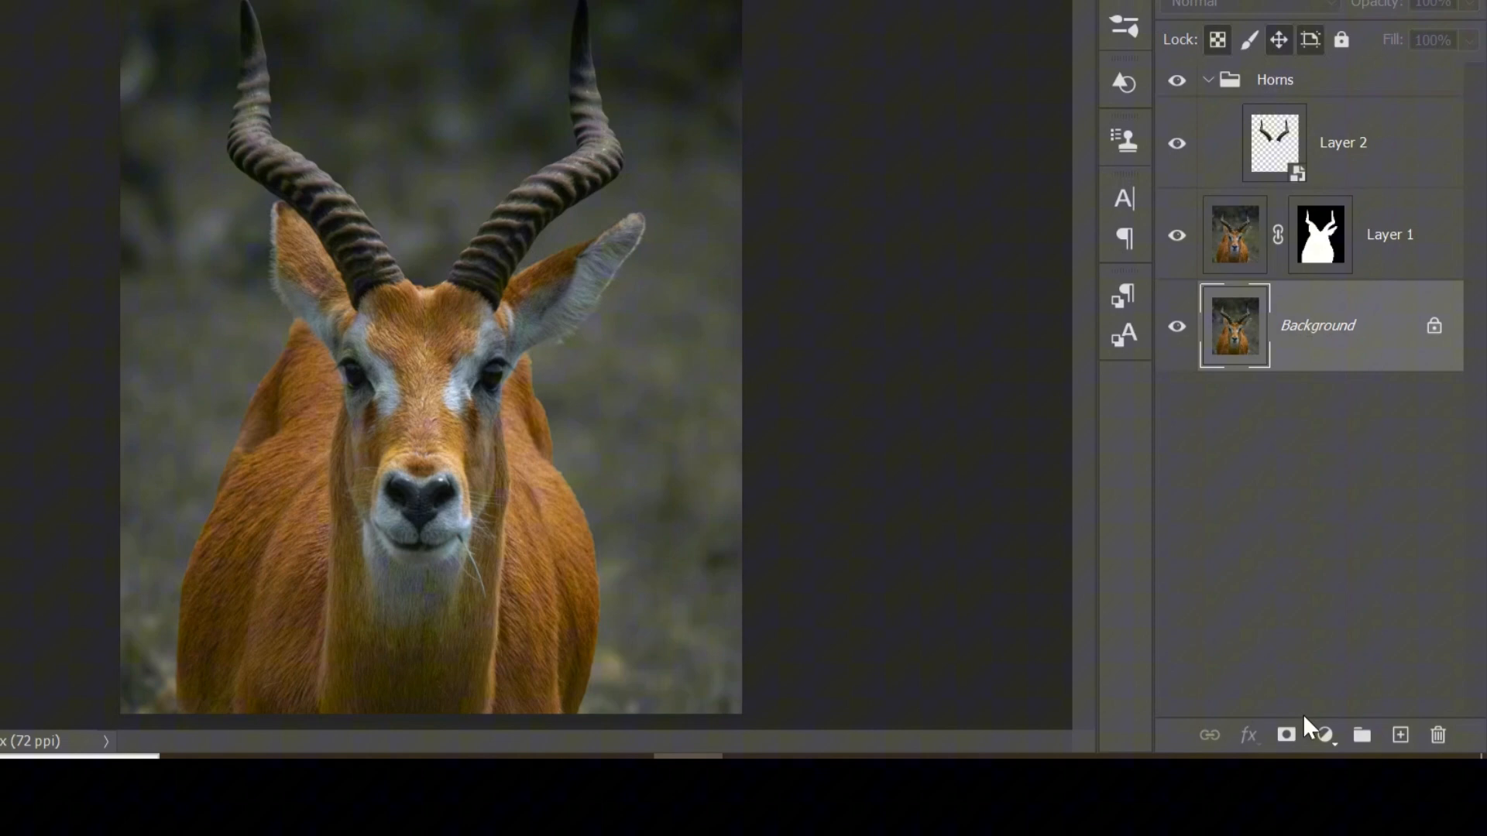
Step: Add a darkening 3DLUT Color Lookup and a 50% opacity Black & White adjustment
left_click(1324, 735)
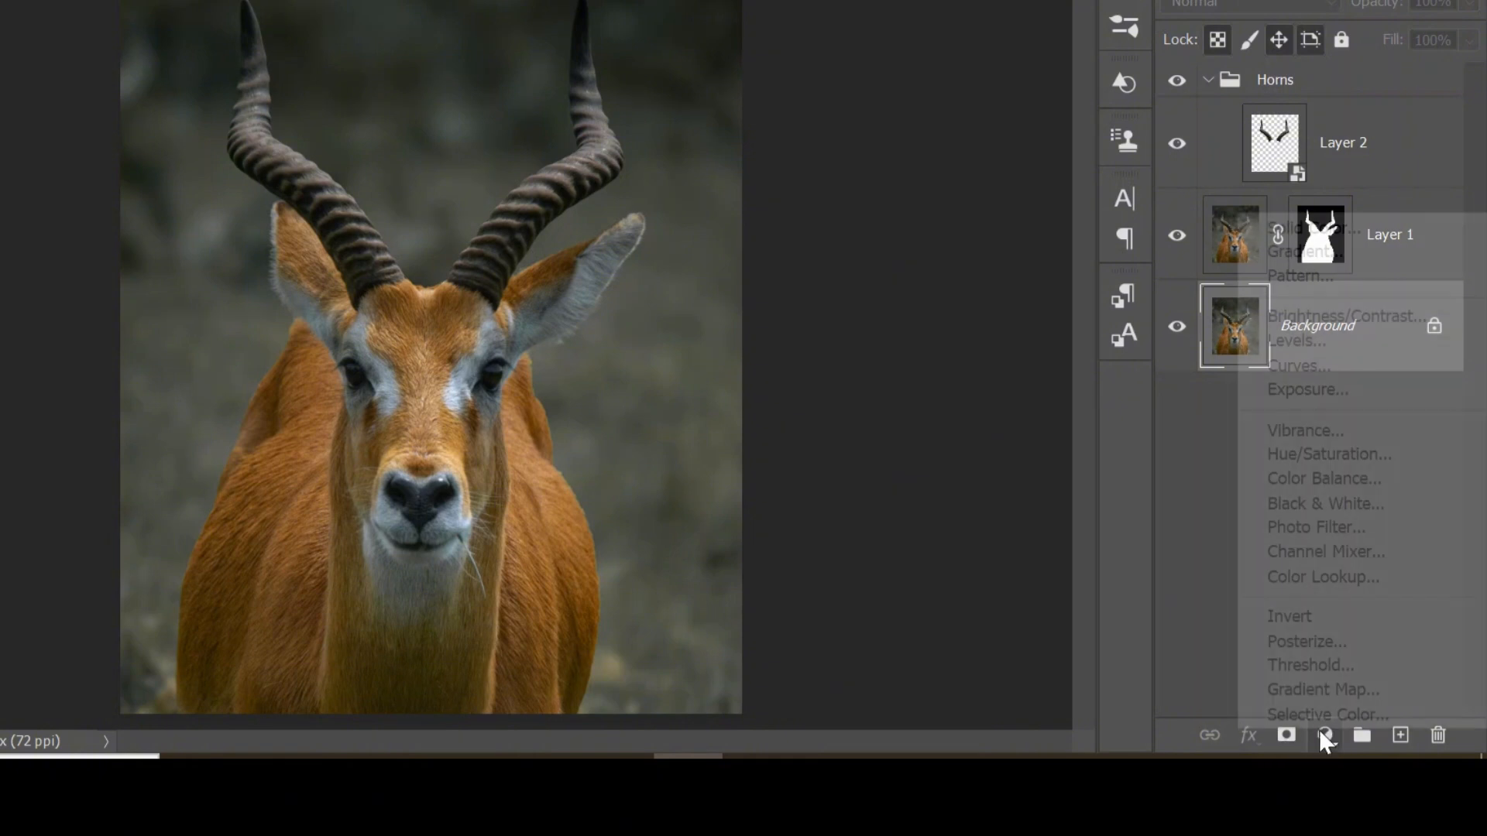
mouse_move(1325, 504)
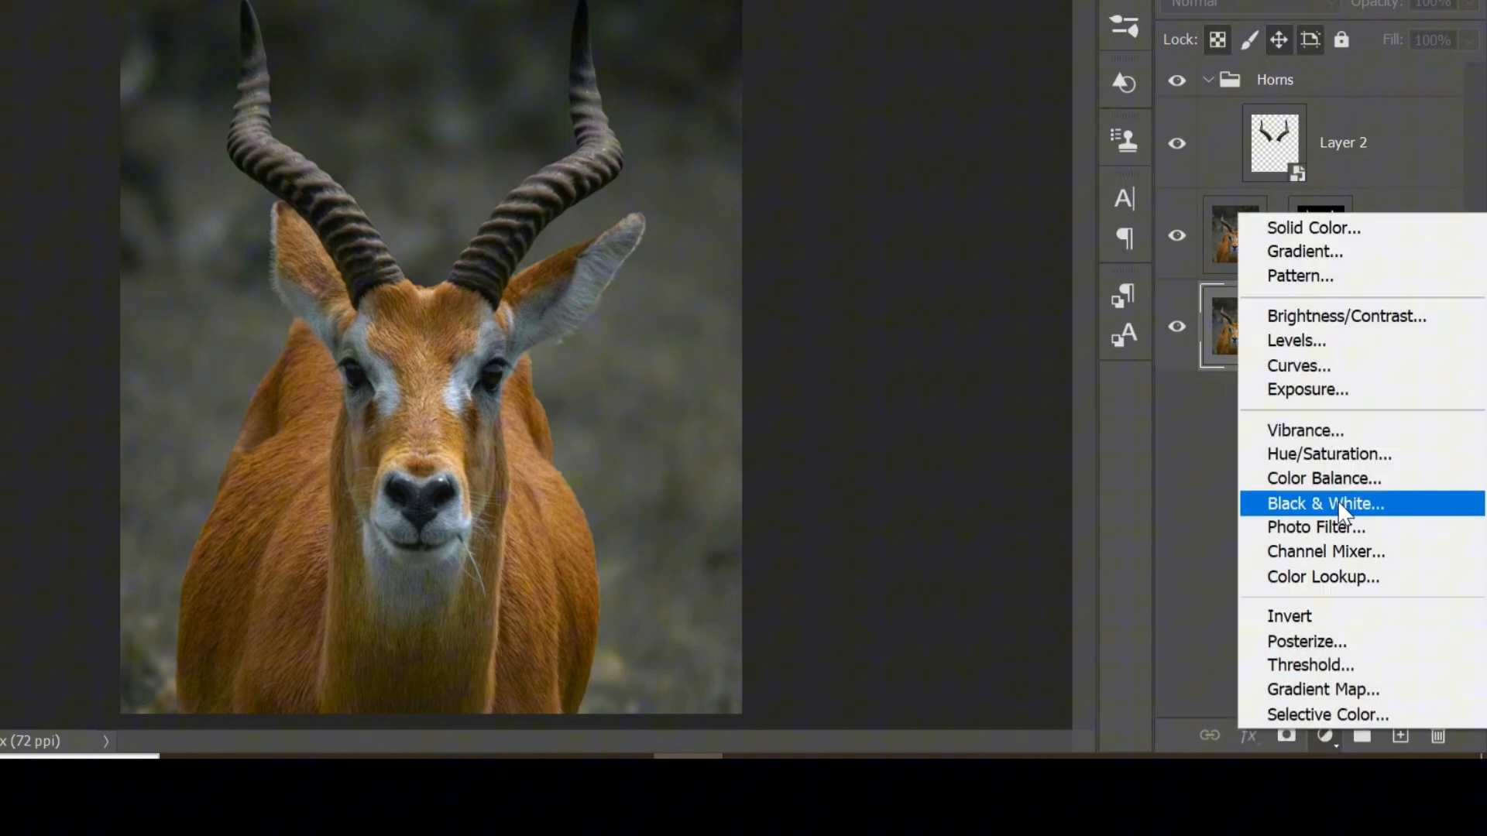
left_click(1326, 504)
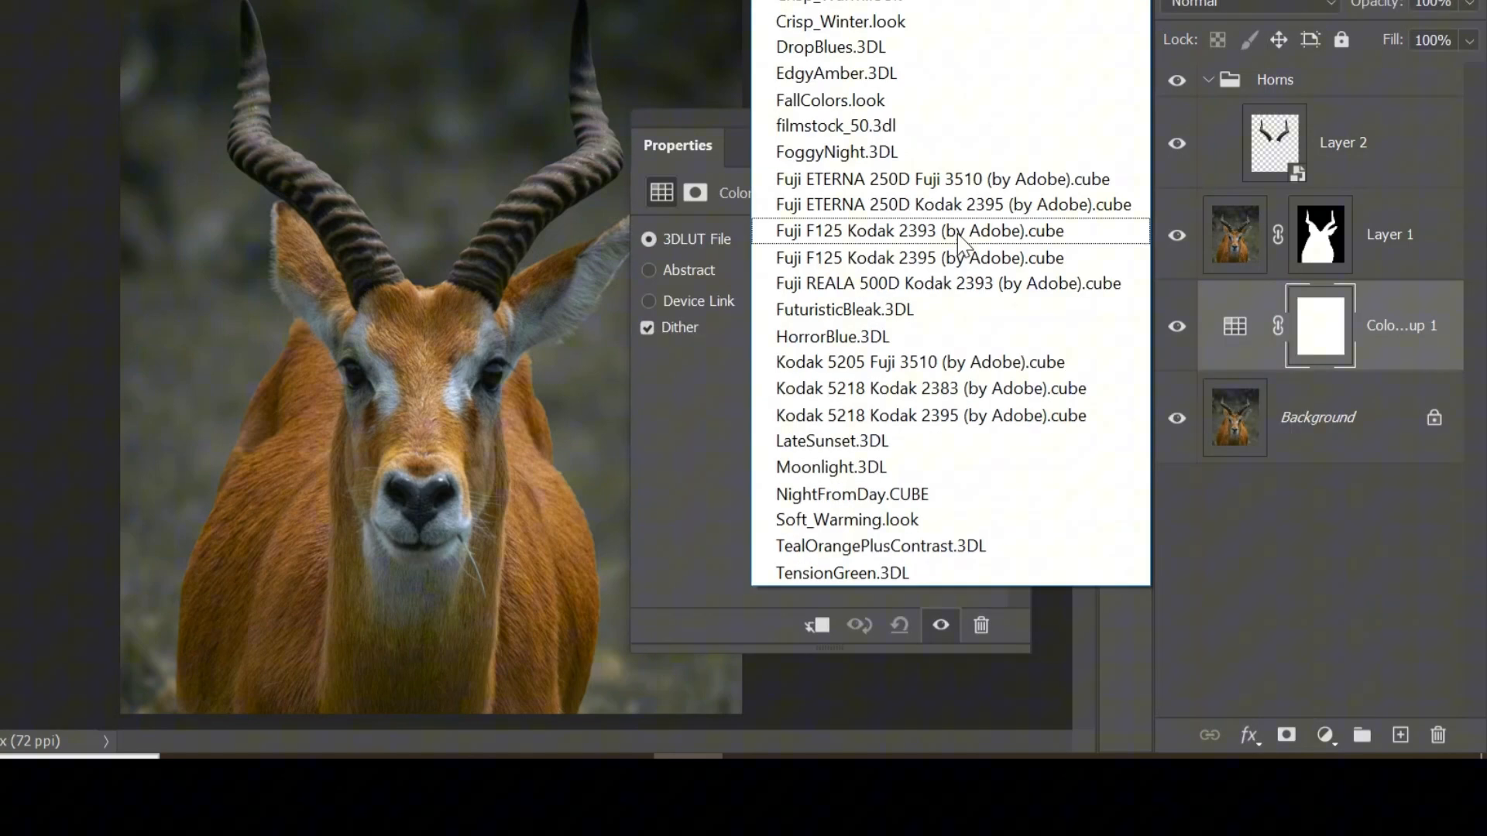
left_click(831, 466)
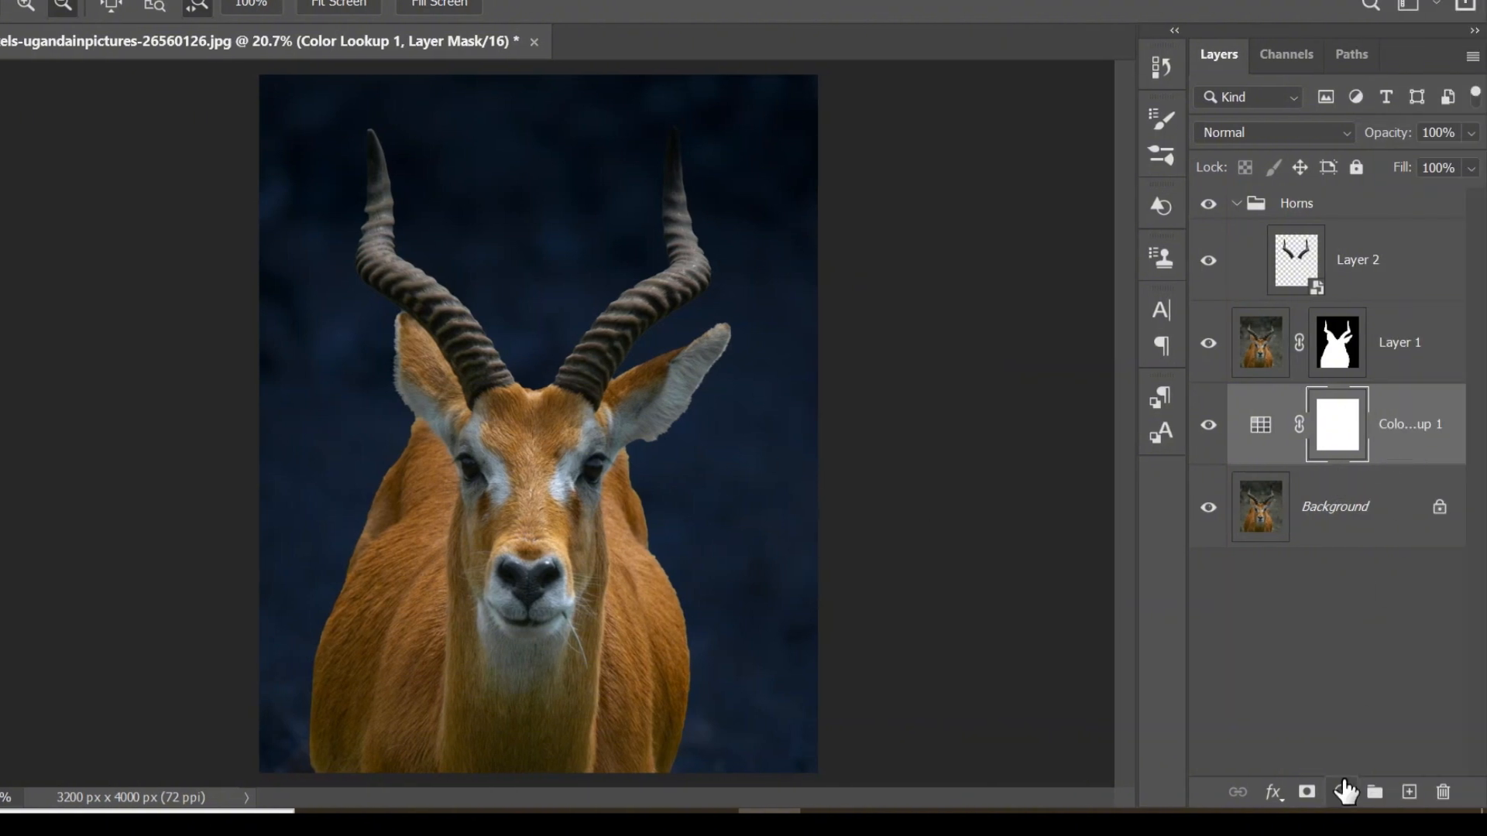
left_click(1310, 787)
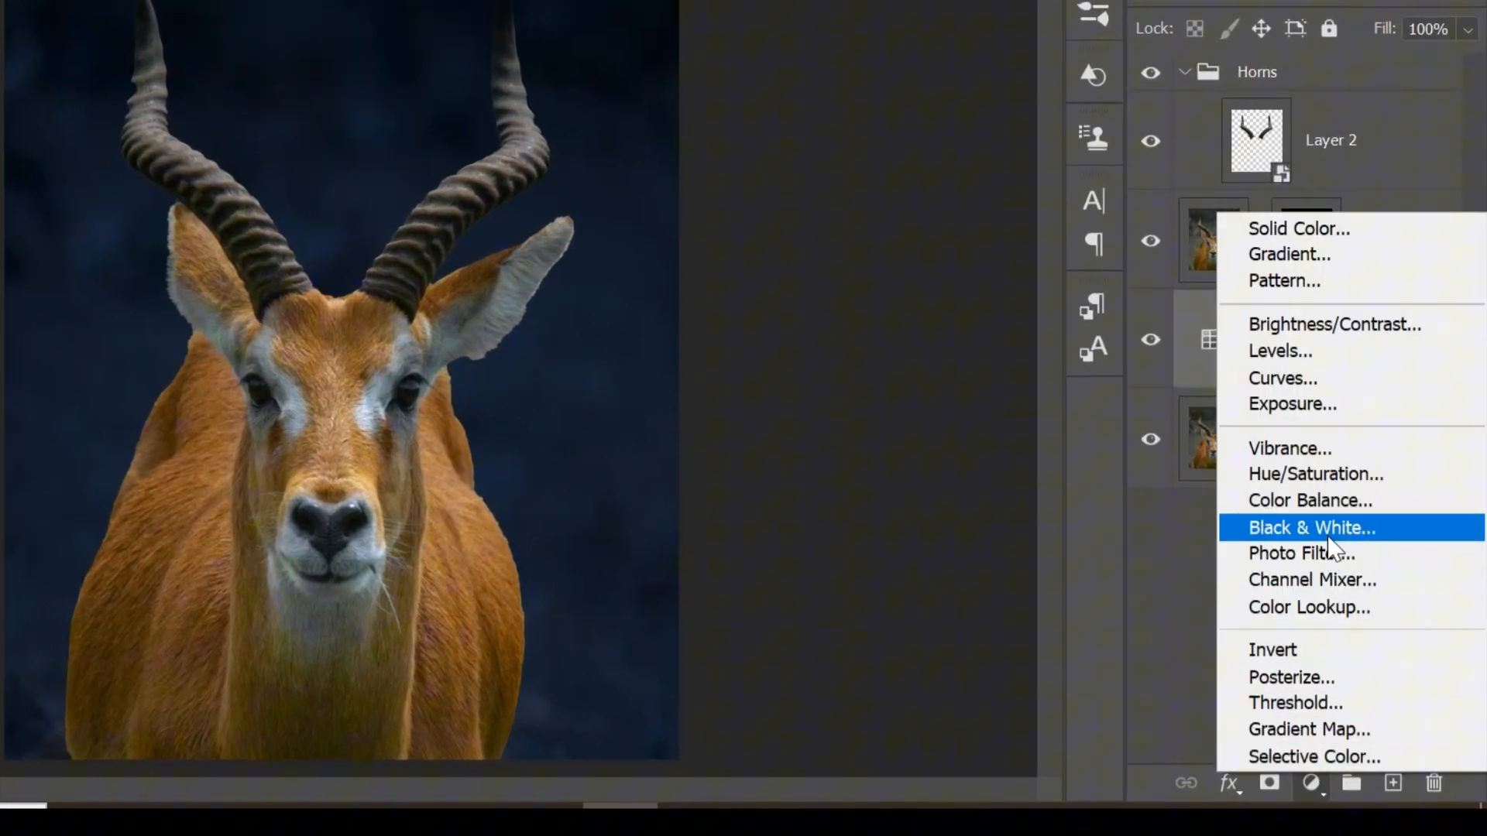
left_click(1311, 527)
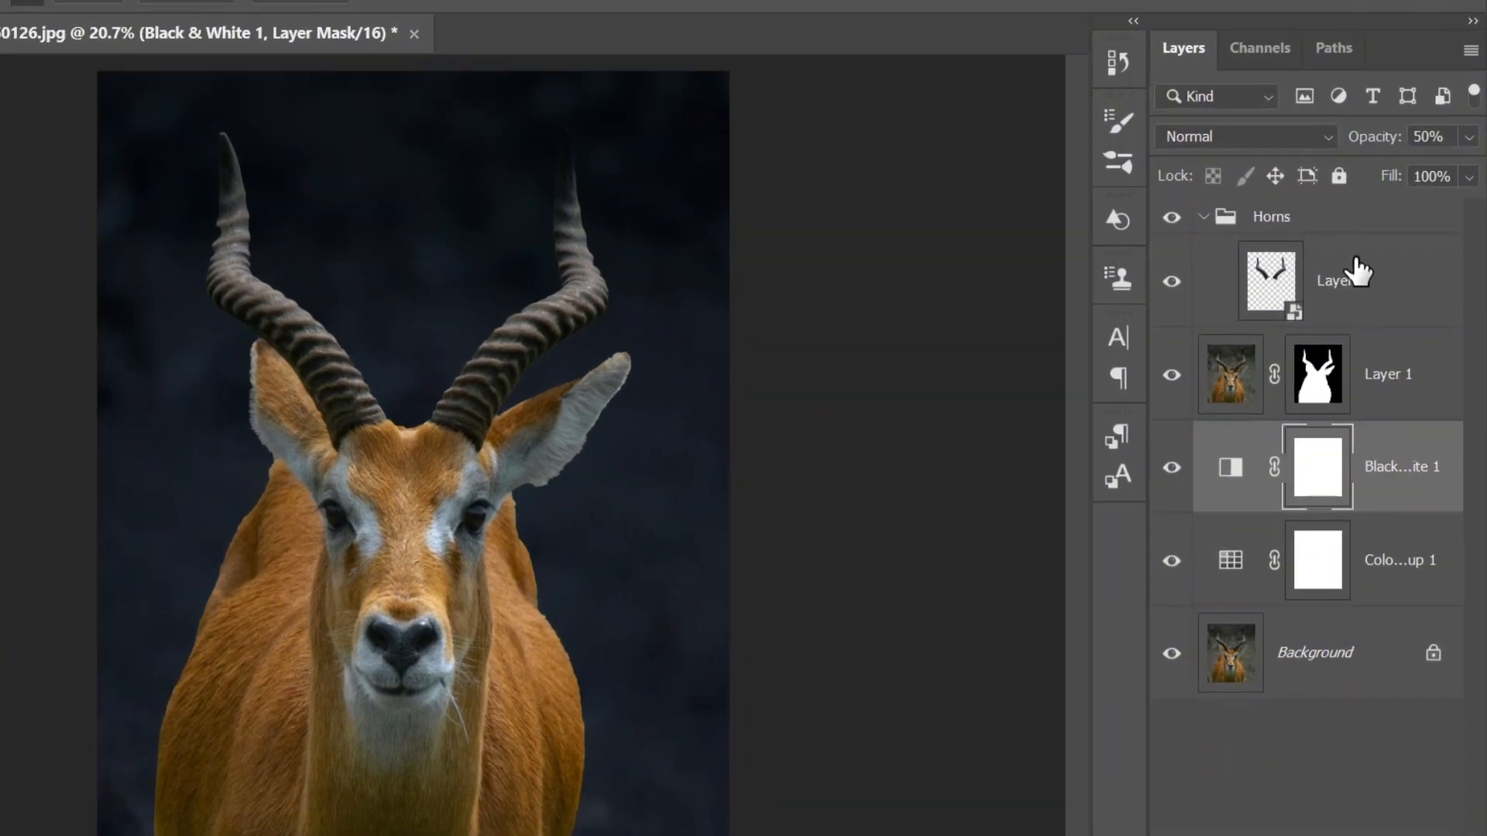
Step: Duplicate the horns layer, set it to Linear Dodge (Add), and apply a 5-pixel Gaussian Blur
key("ctrl+j")
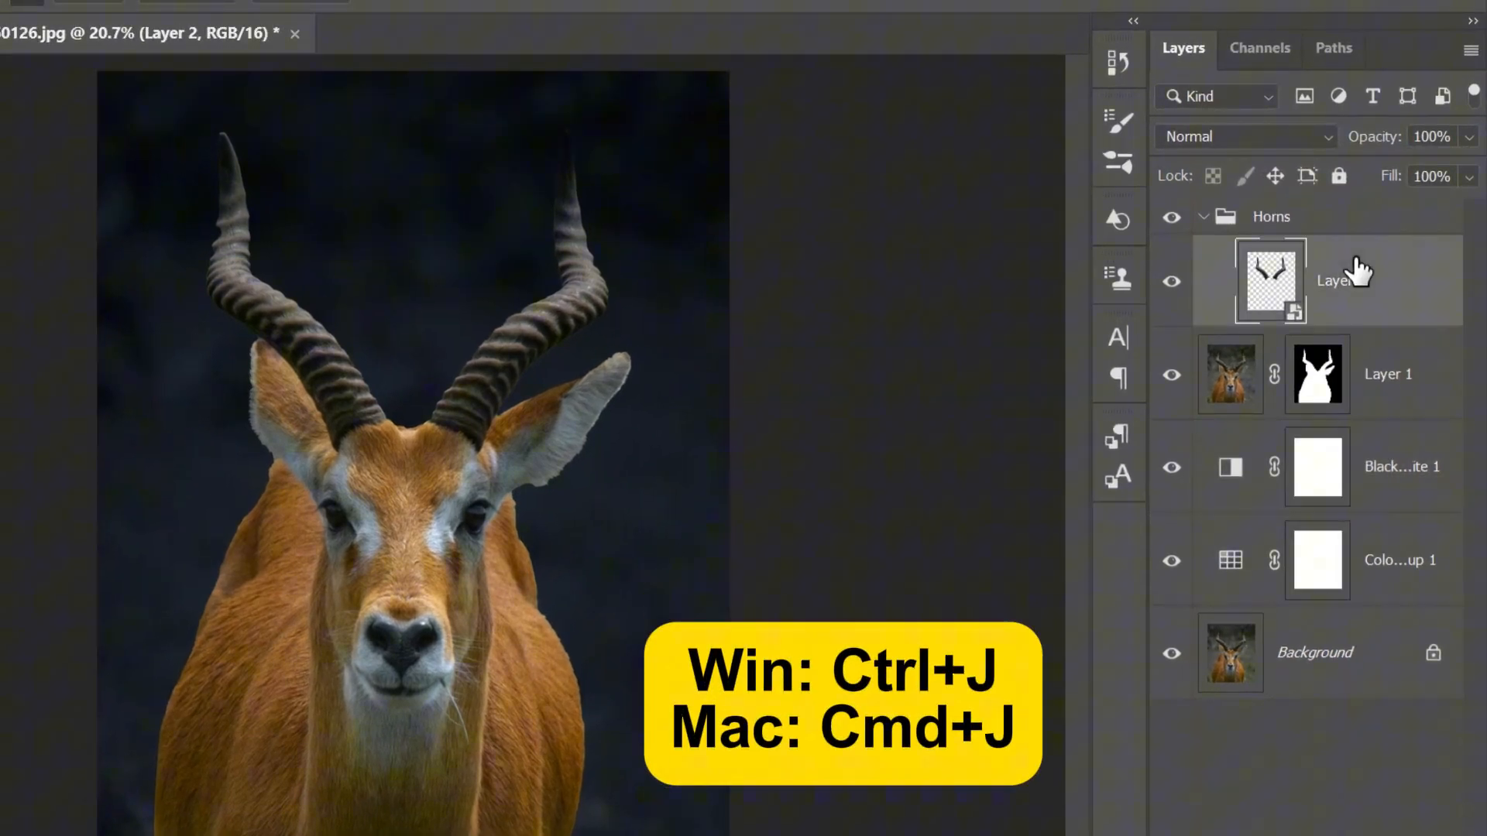
key("ctrl+j")
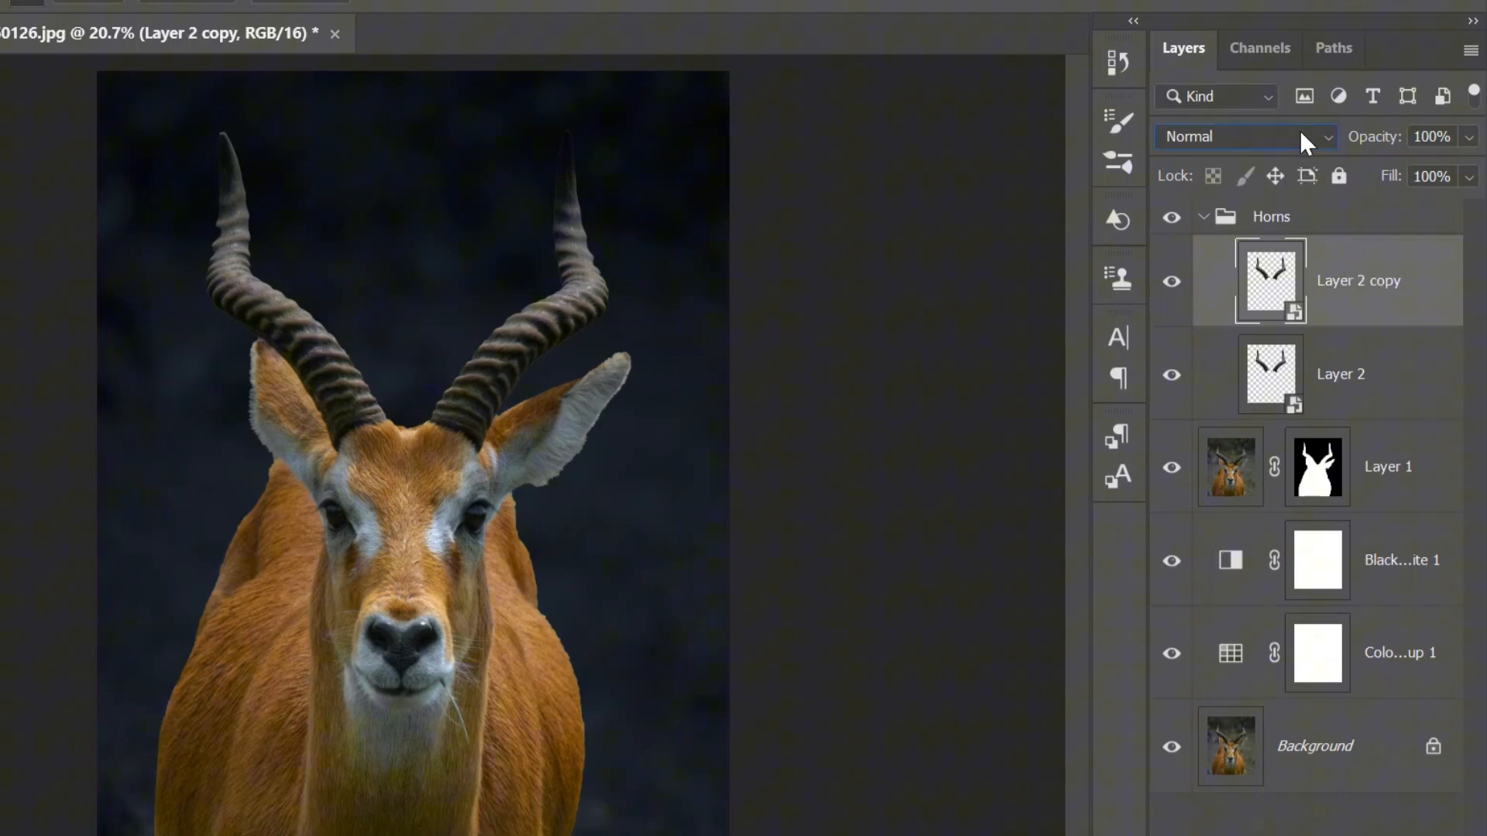
left_click(1242, 136)
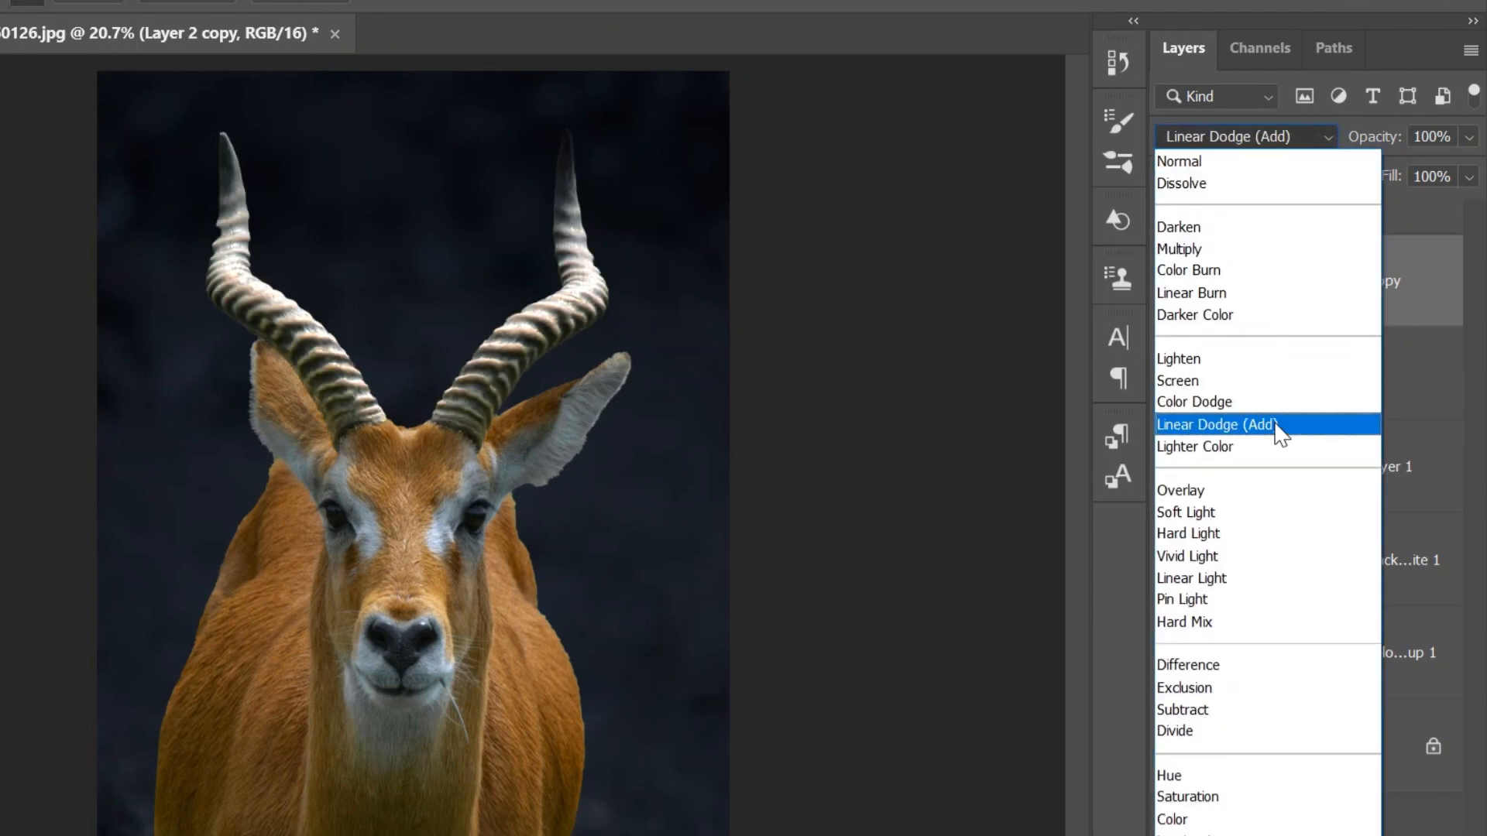
left_click(1216, 424)
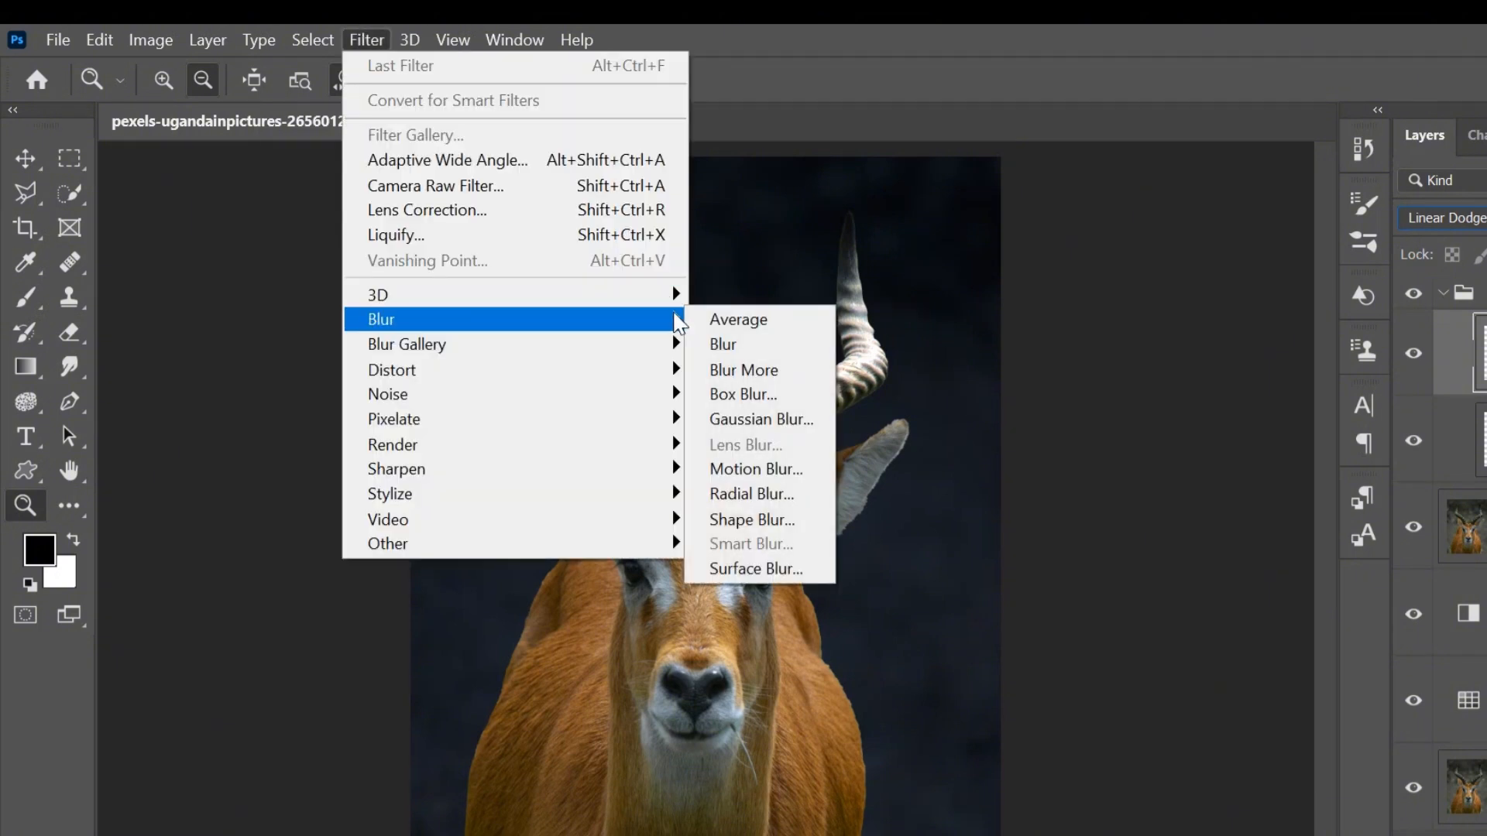
left_click(760, 419)
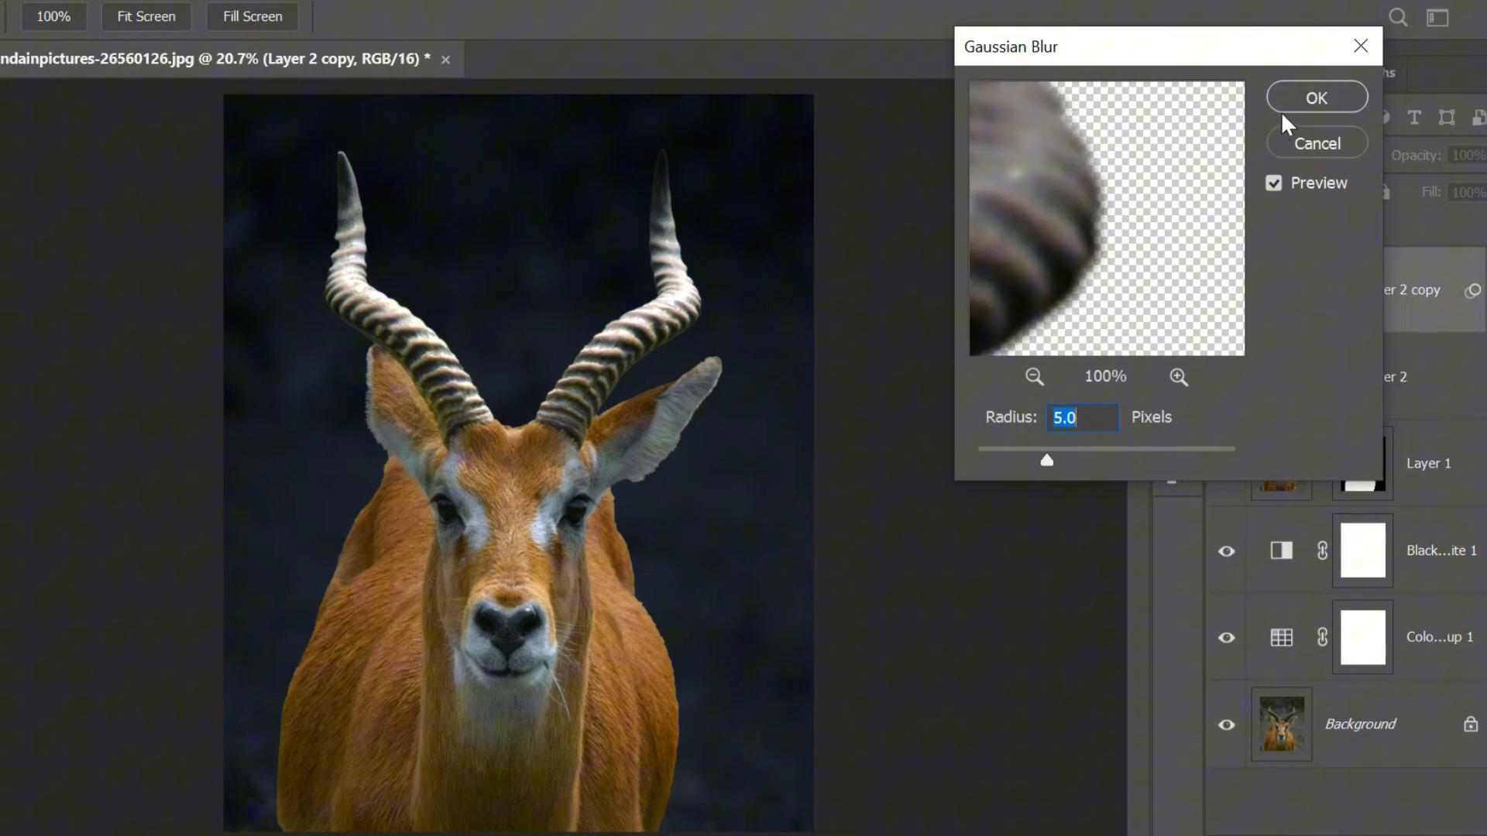
left_click(1315, 97)
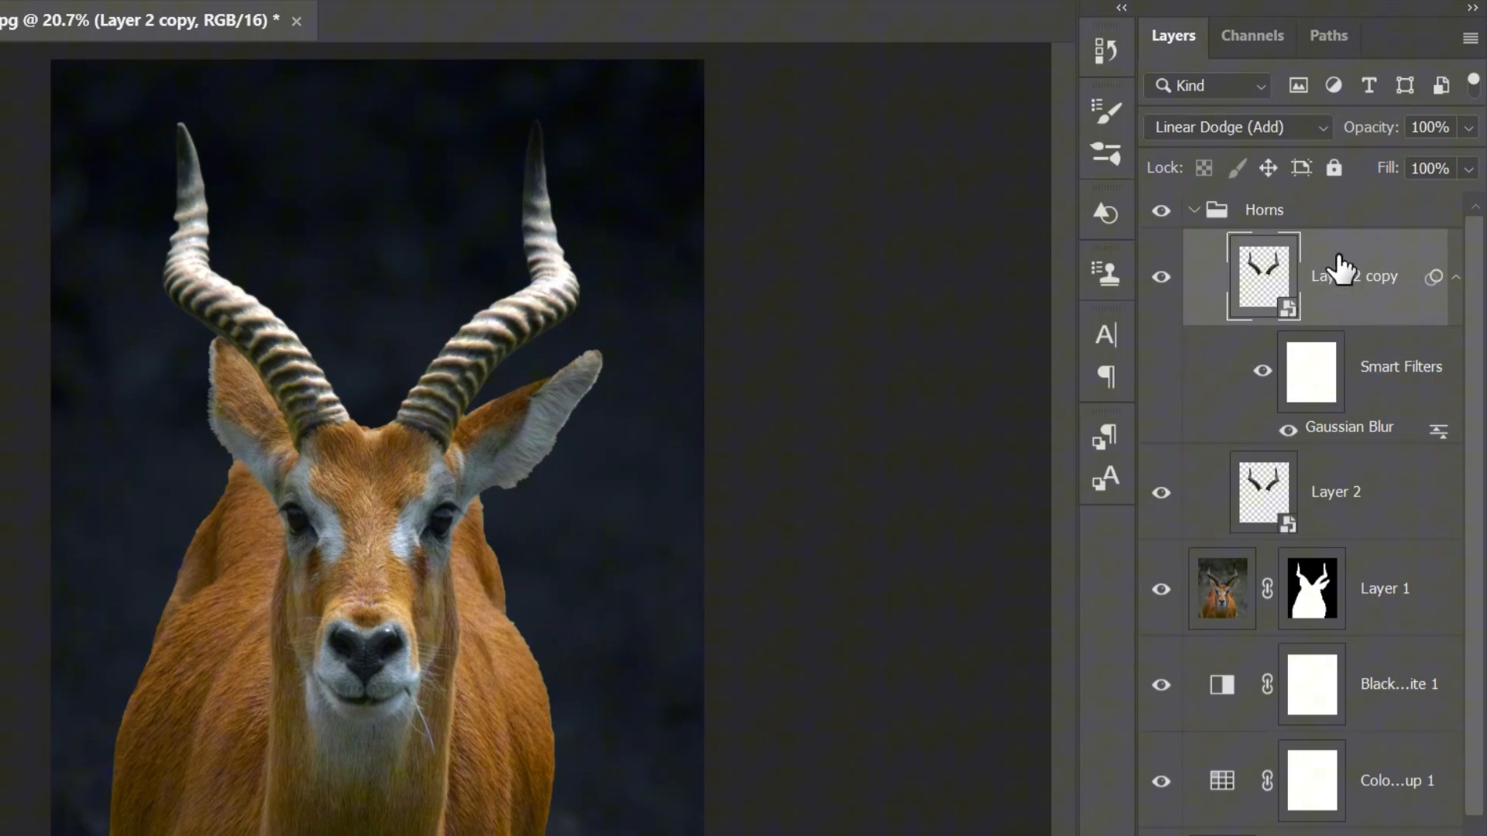
Step: Add horn copies with larger Gaussian Blur radii of 250 and 500 pixels
key("ctrl+j")
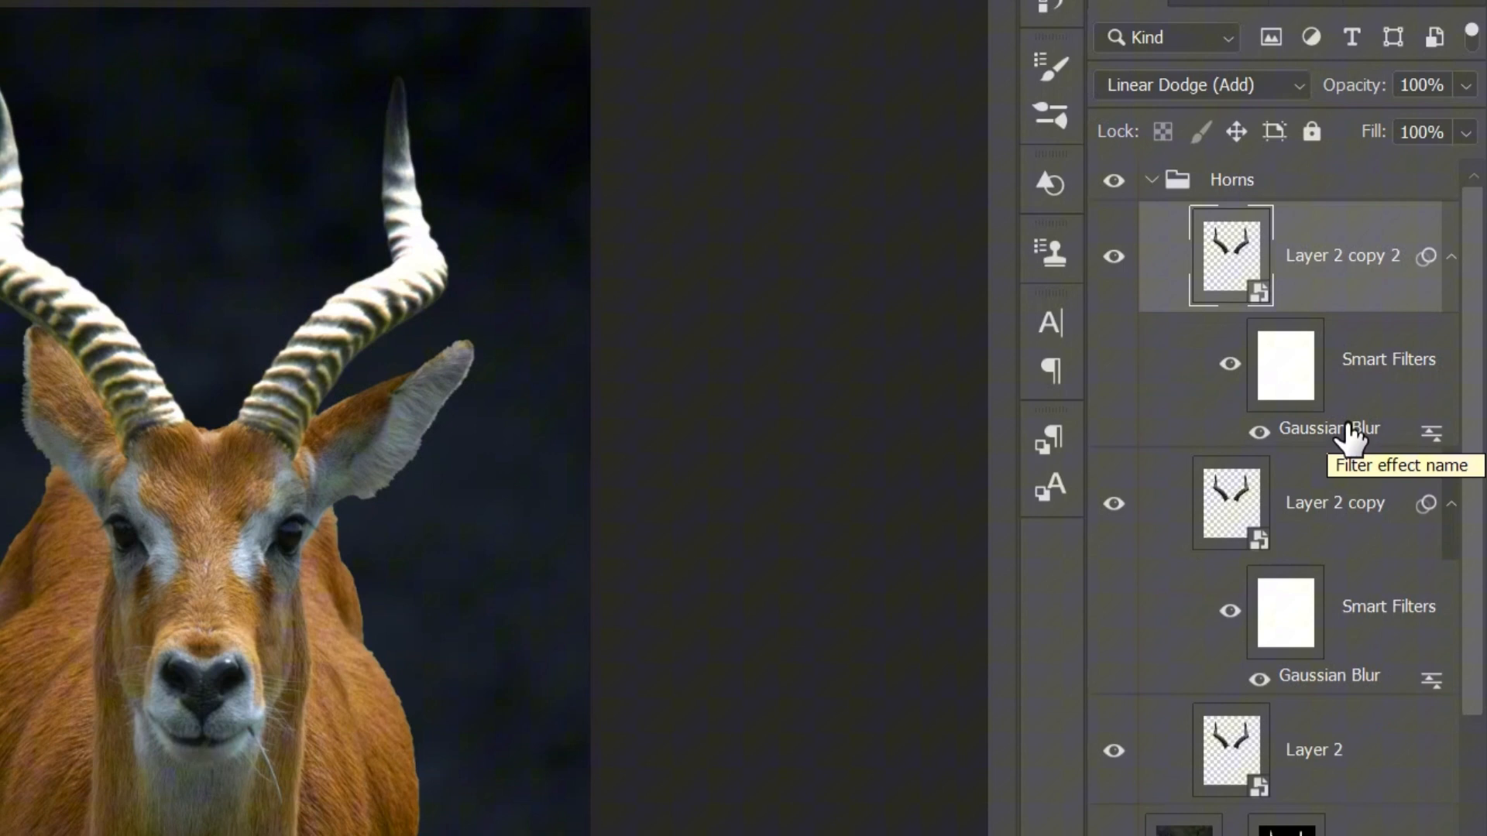
double_click(1327, 427)
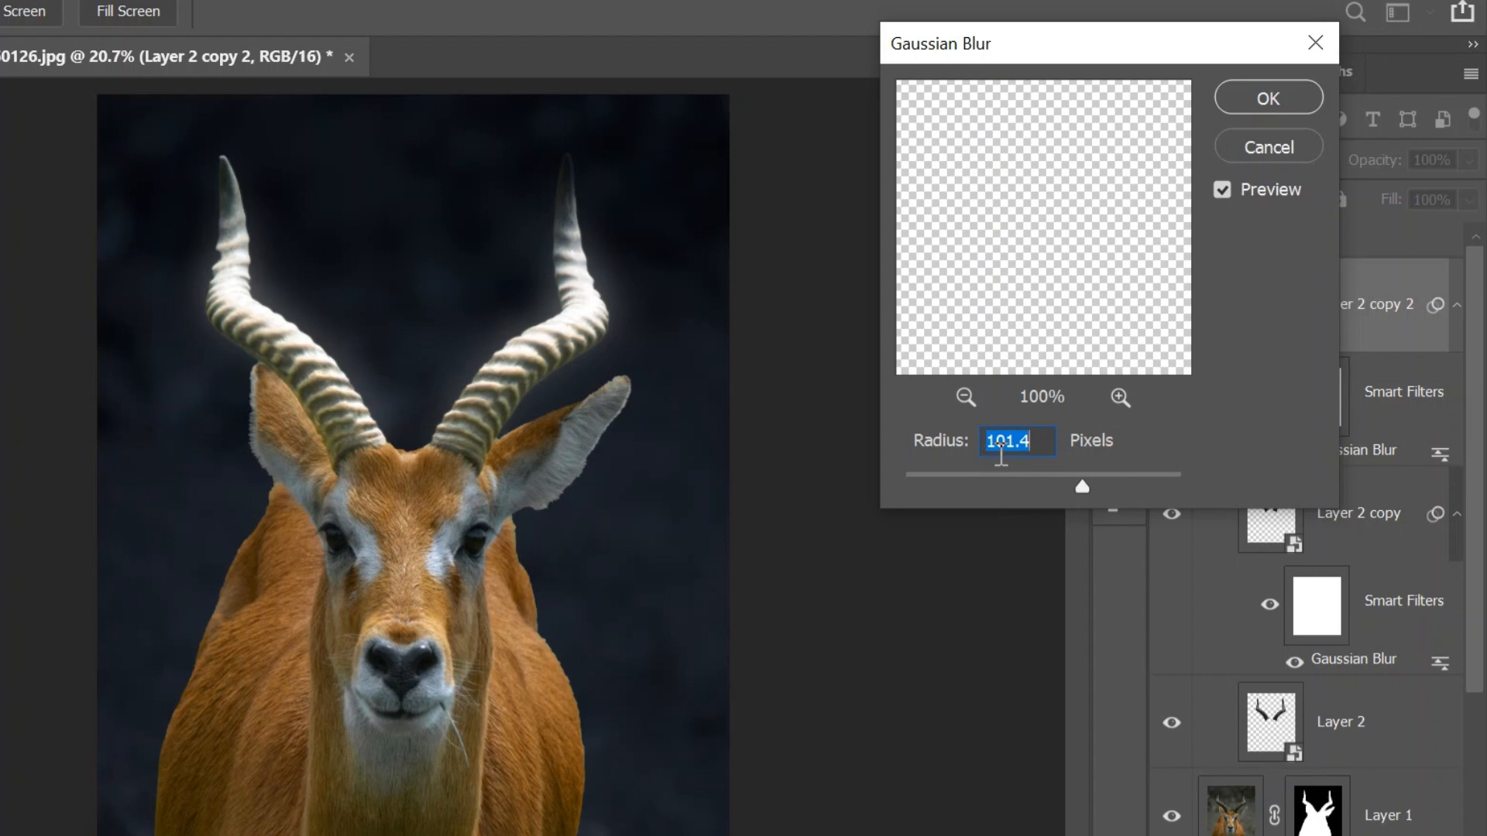
mouse_move(1200, 223)
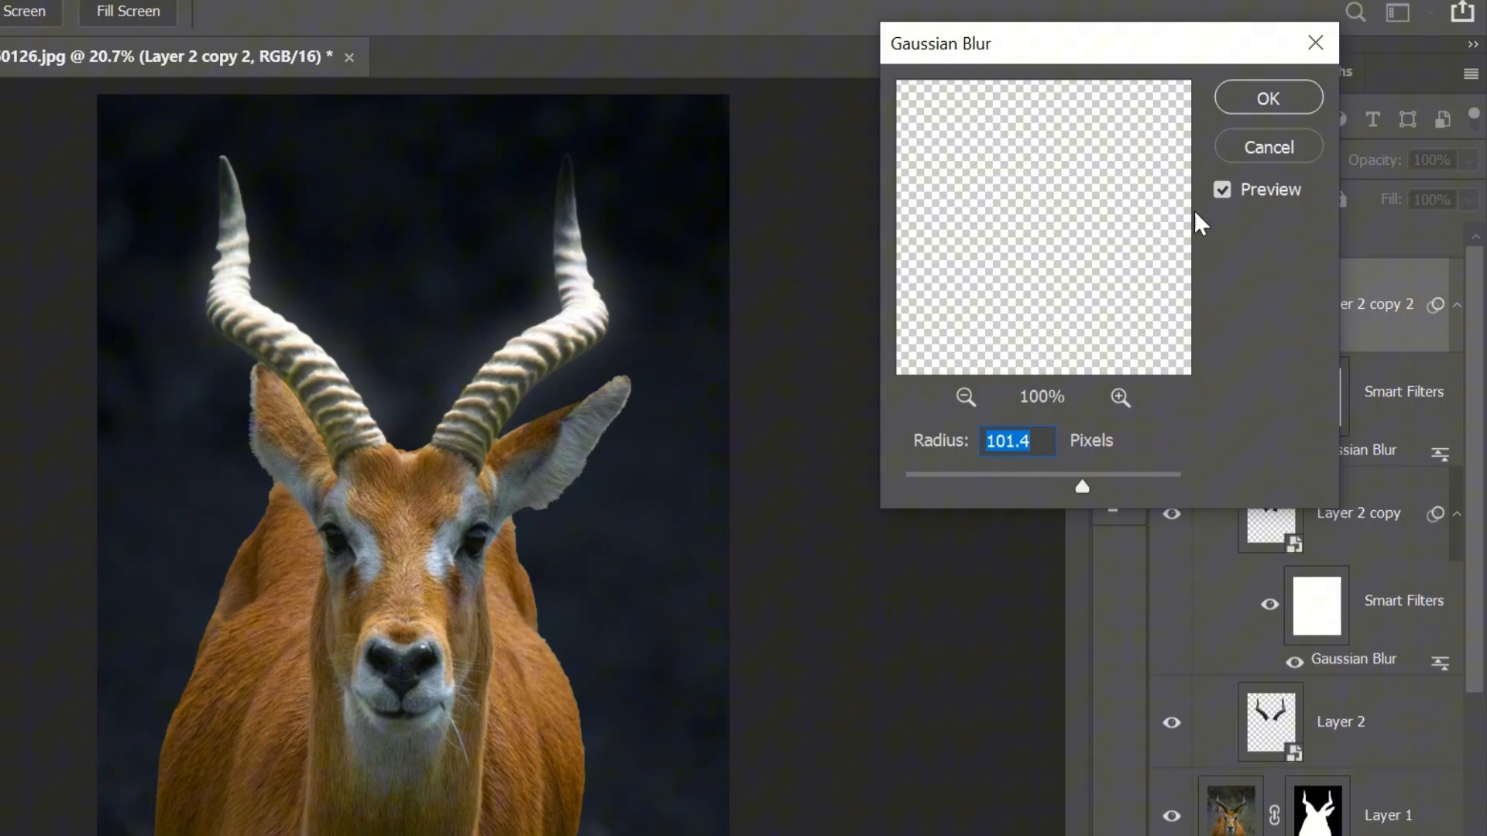
left_click(1268, 98)
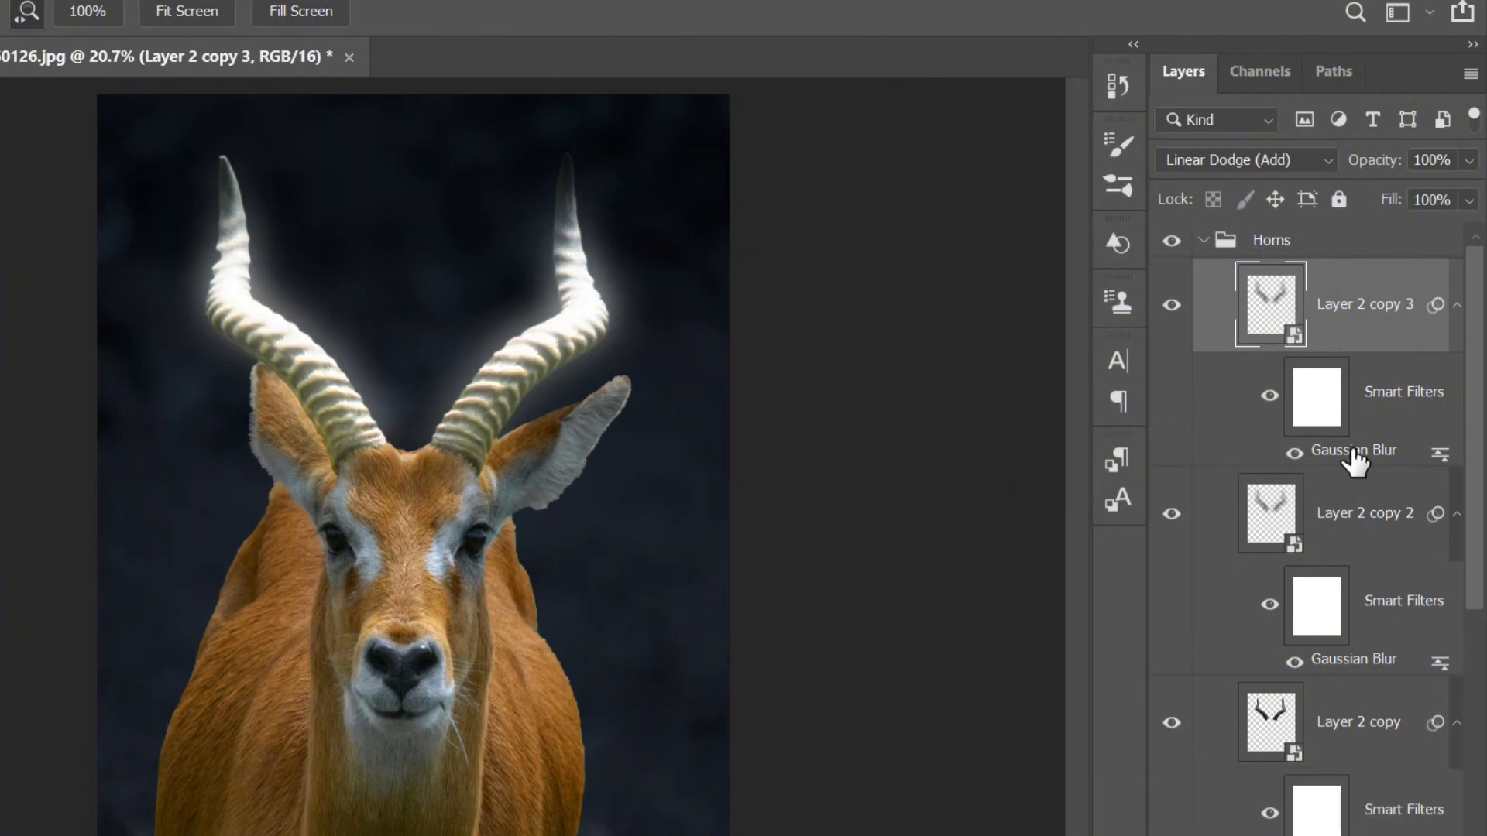
double_click(1360, 451)
type("250")
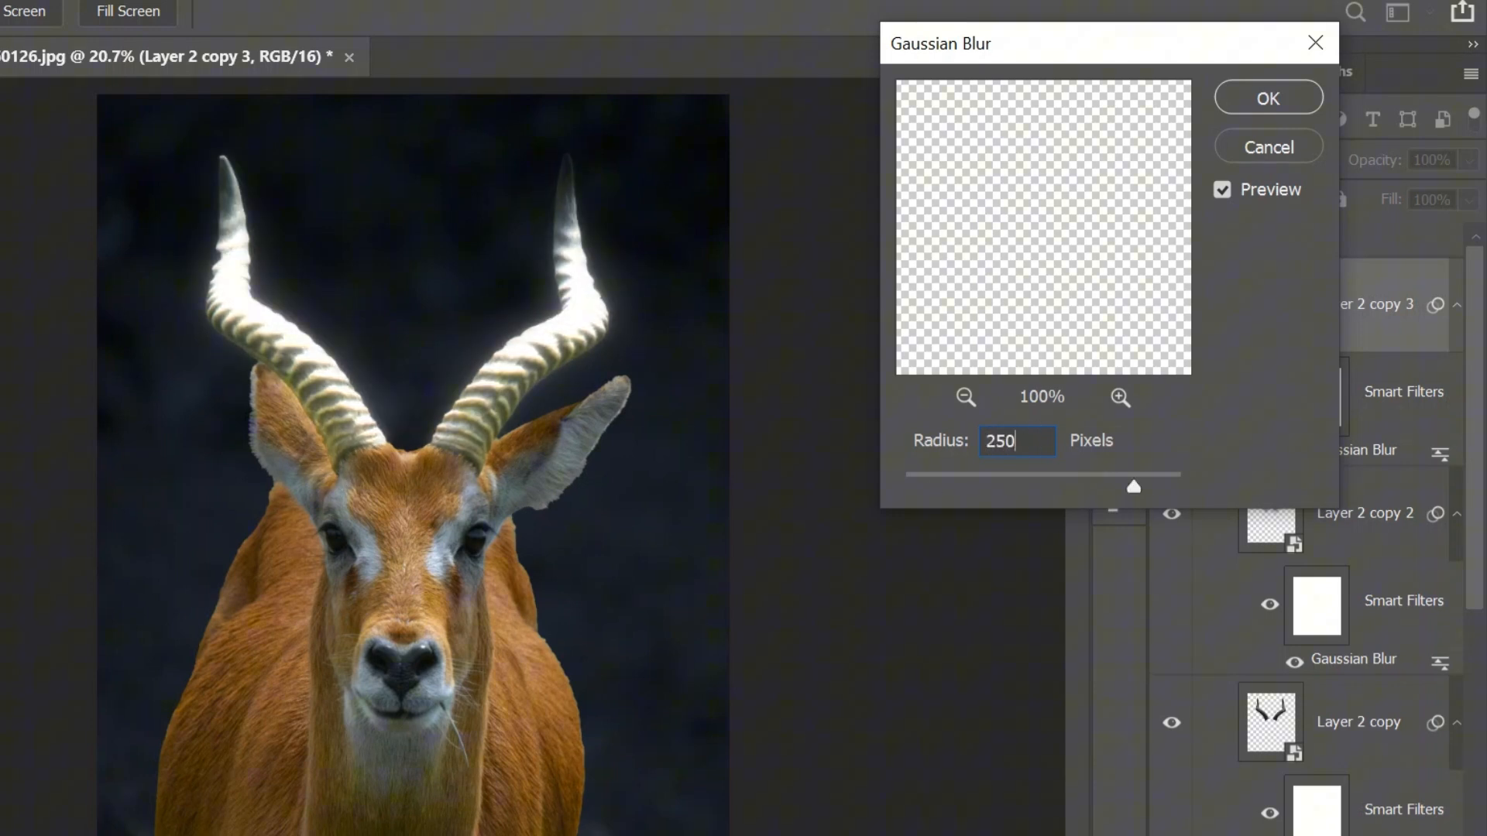
left_click(1268, 98)
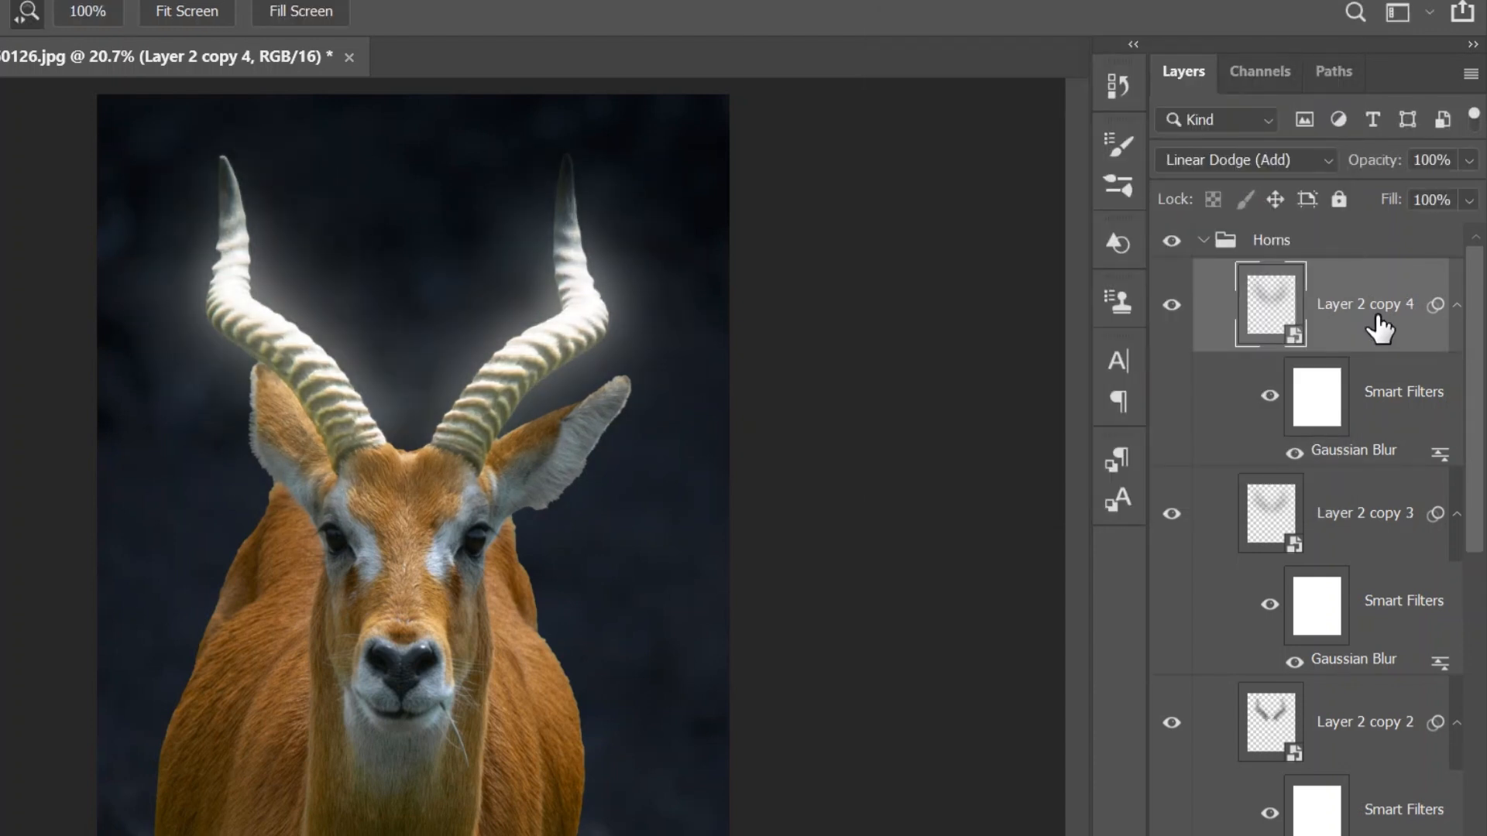
double_click(1357, 450)
type("500")
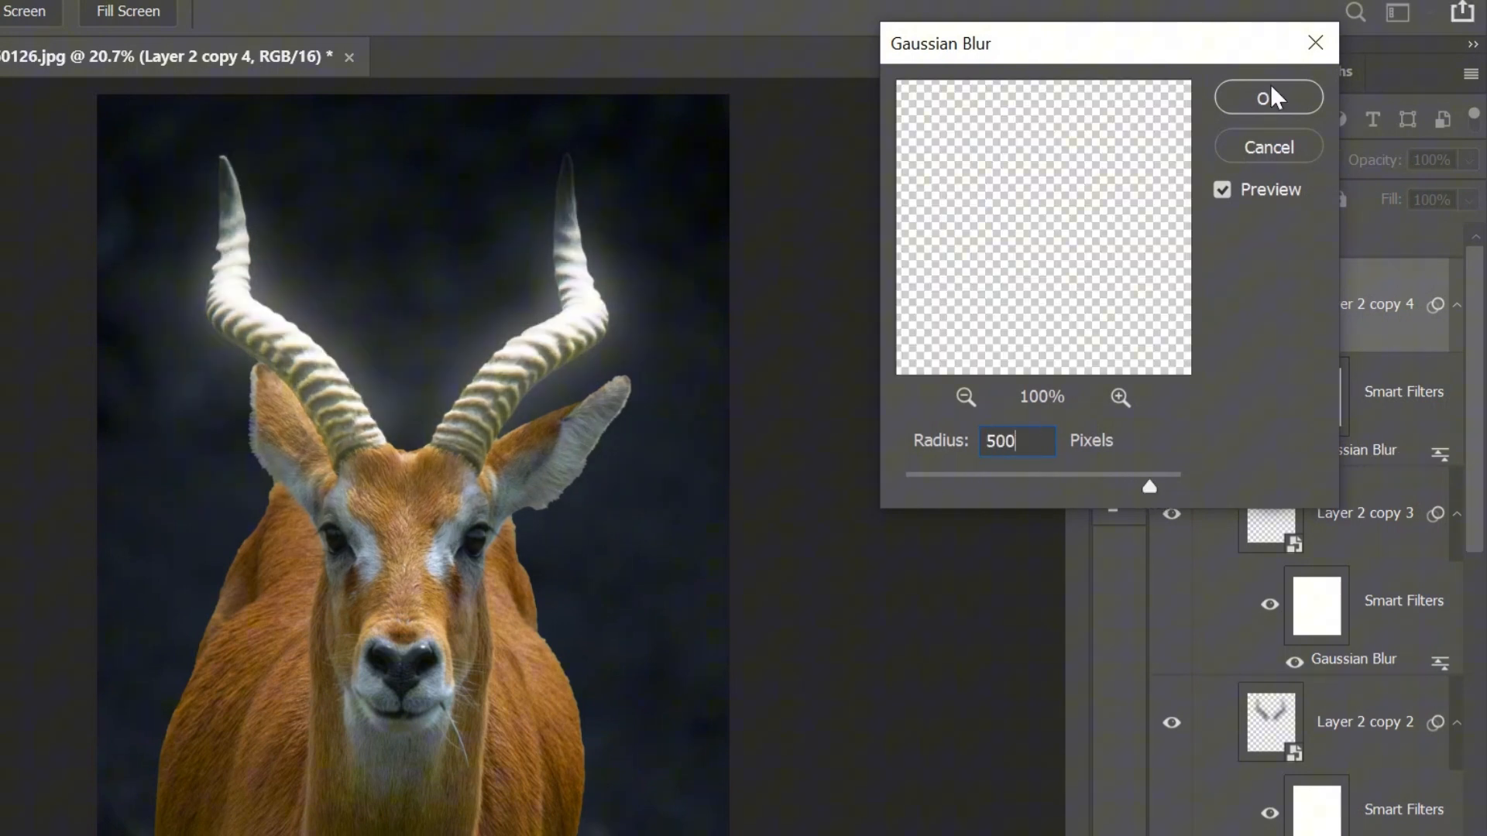
left_click(1267, 97)
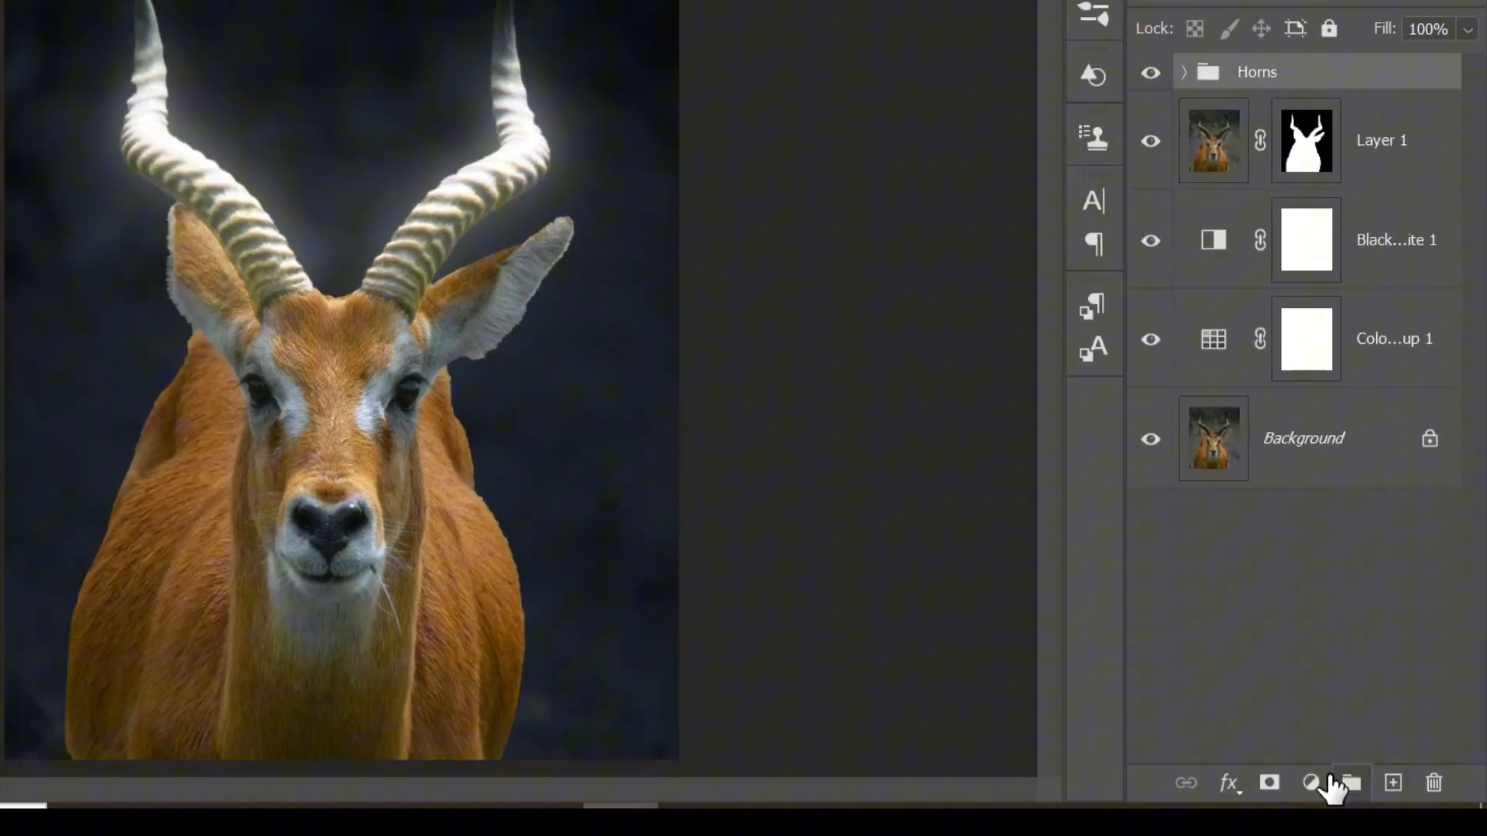
Step: Add a Hue/Saturation adjustment that colours the horns golden yellow
left_click(1312, 783)
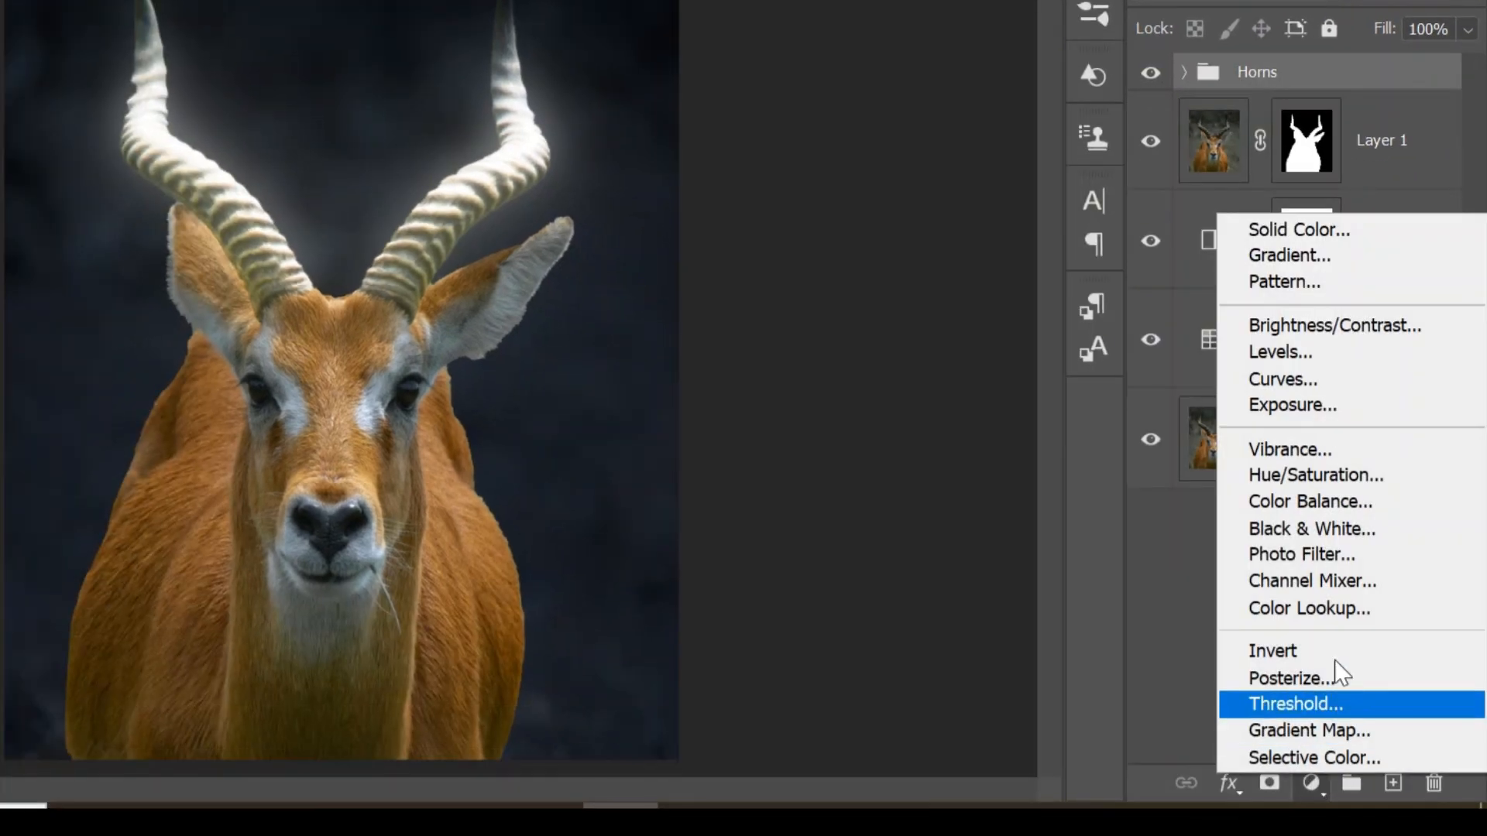
left_click(1317, 475)
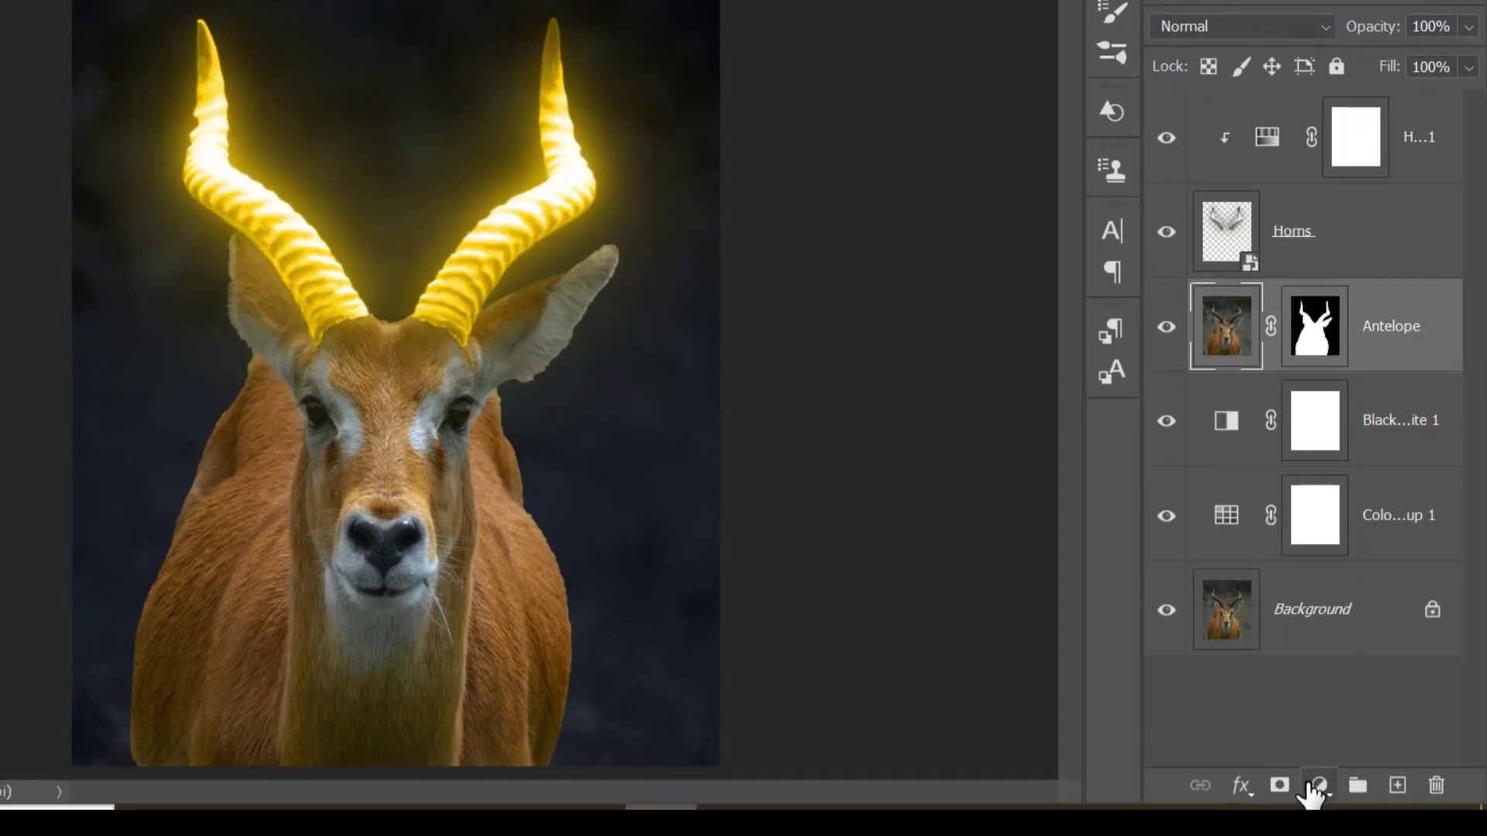
Step: Add an Exposure adjustment clipped to the Antelope layer and set exposure to -1.94
left_click(1317, 786)
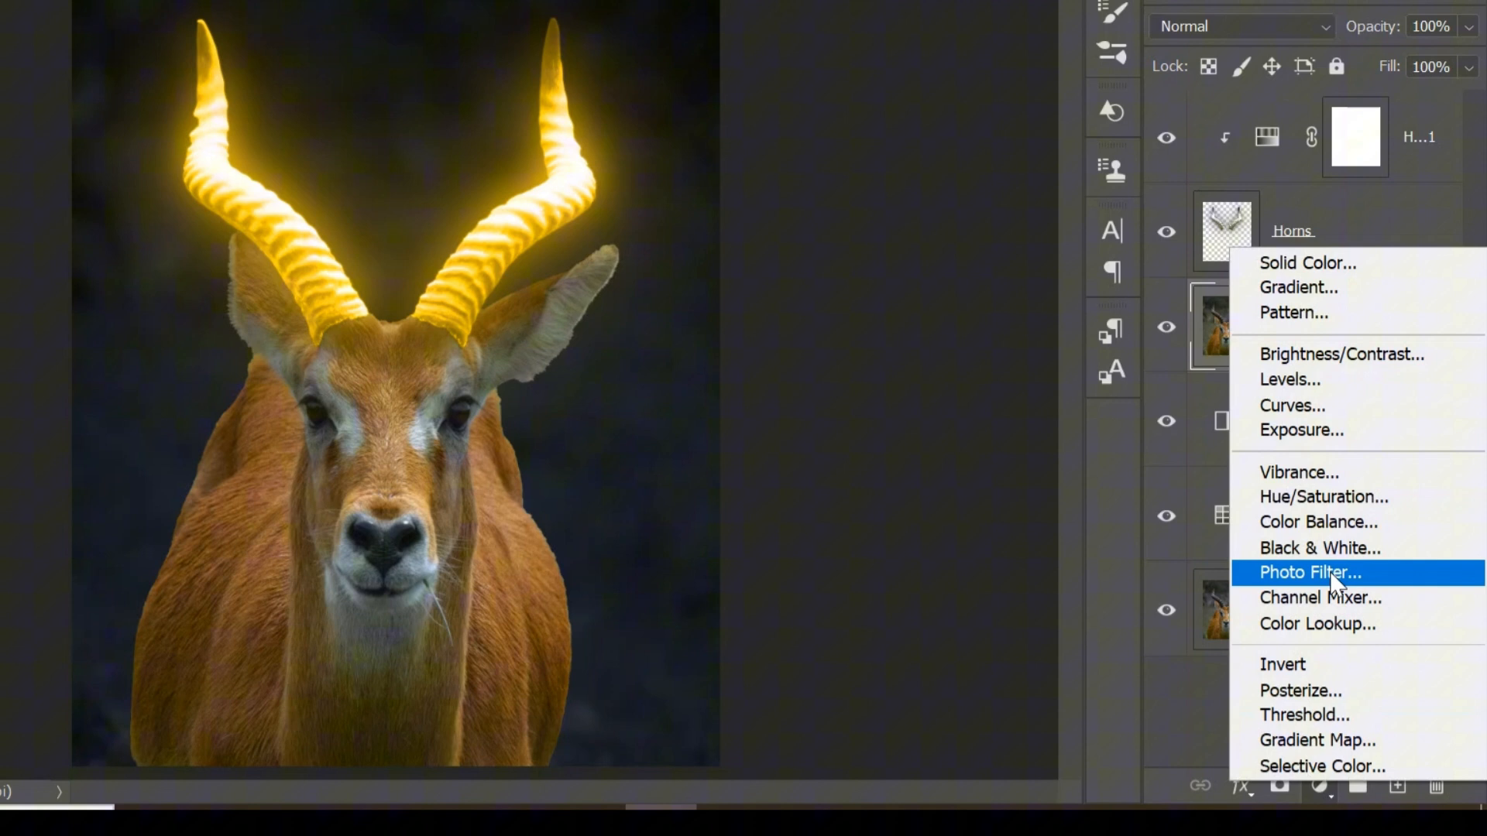
left_click(1300, 430)
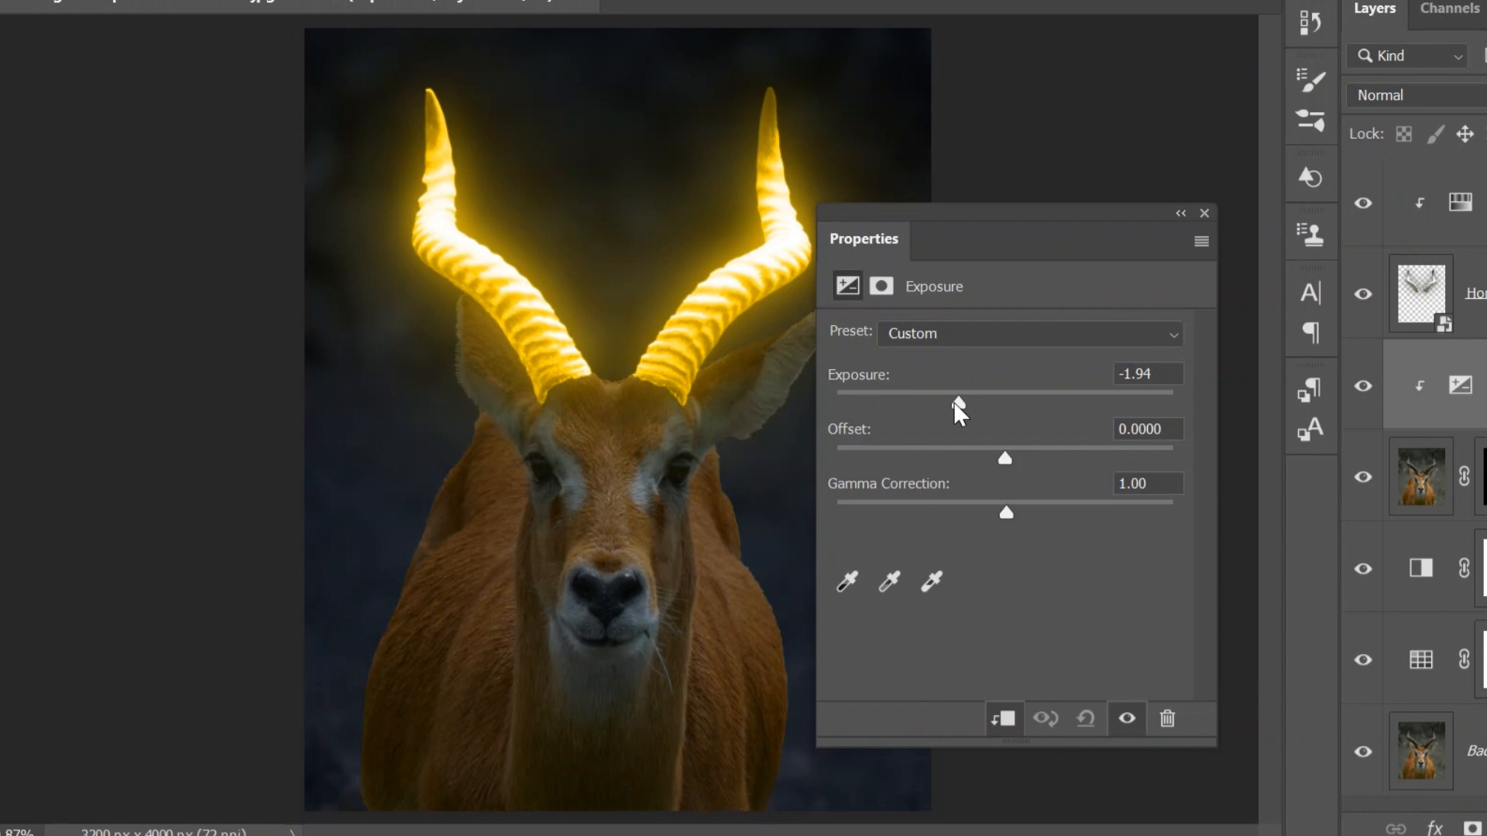
left_click(1203, 214)
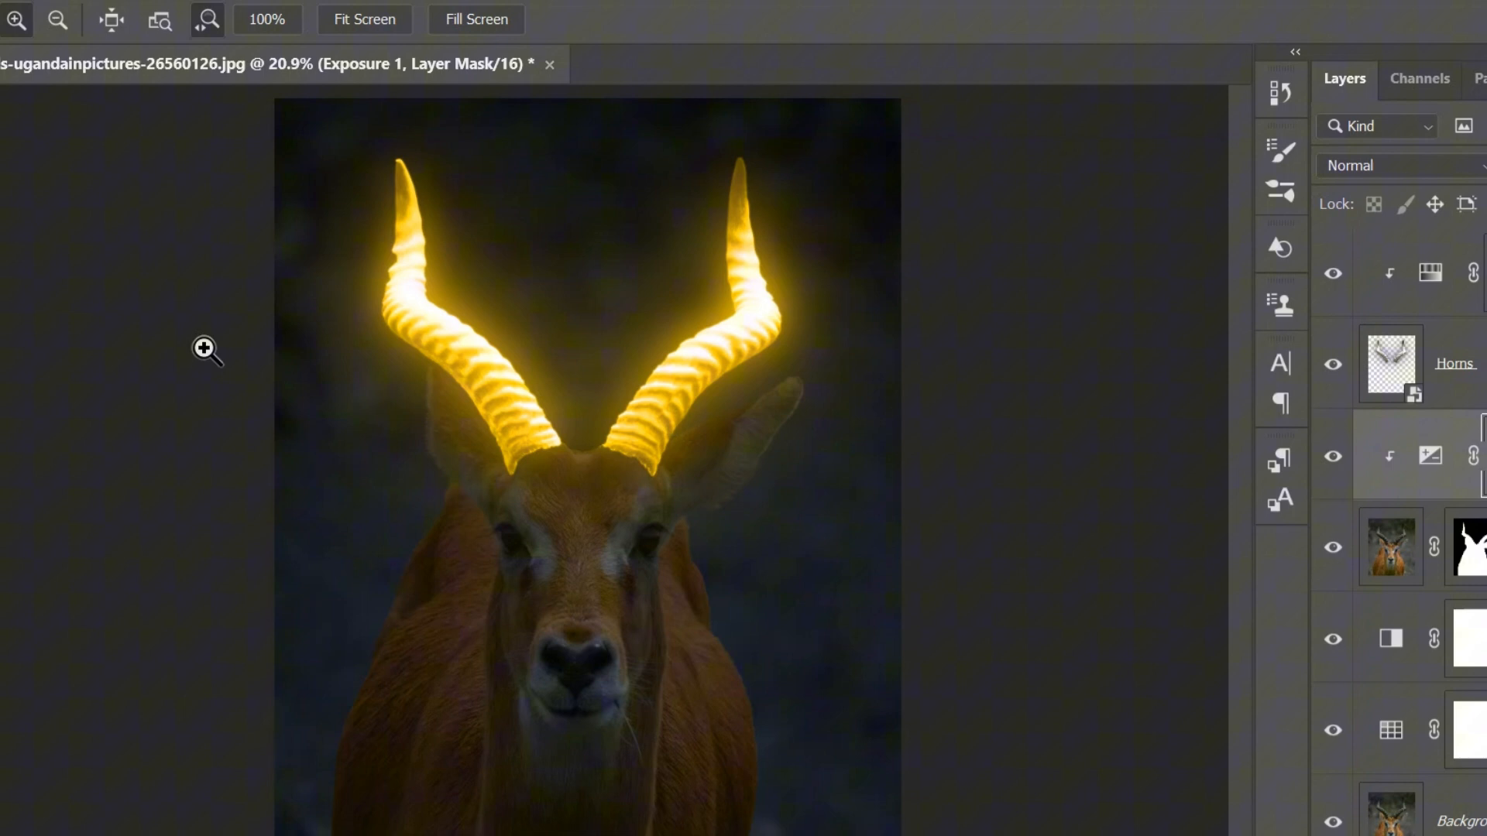
mouse_move(26, 313)
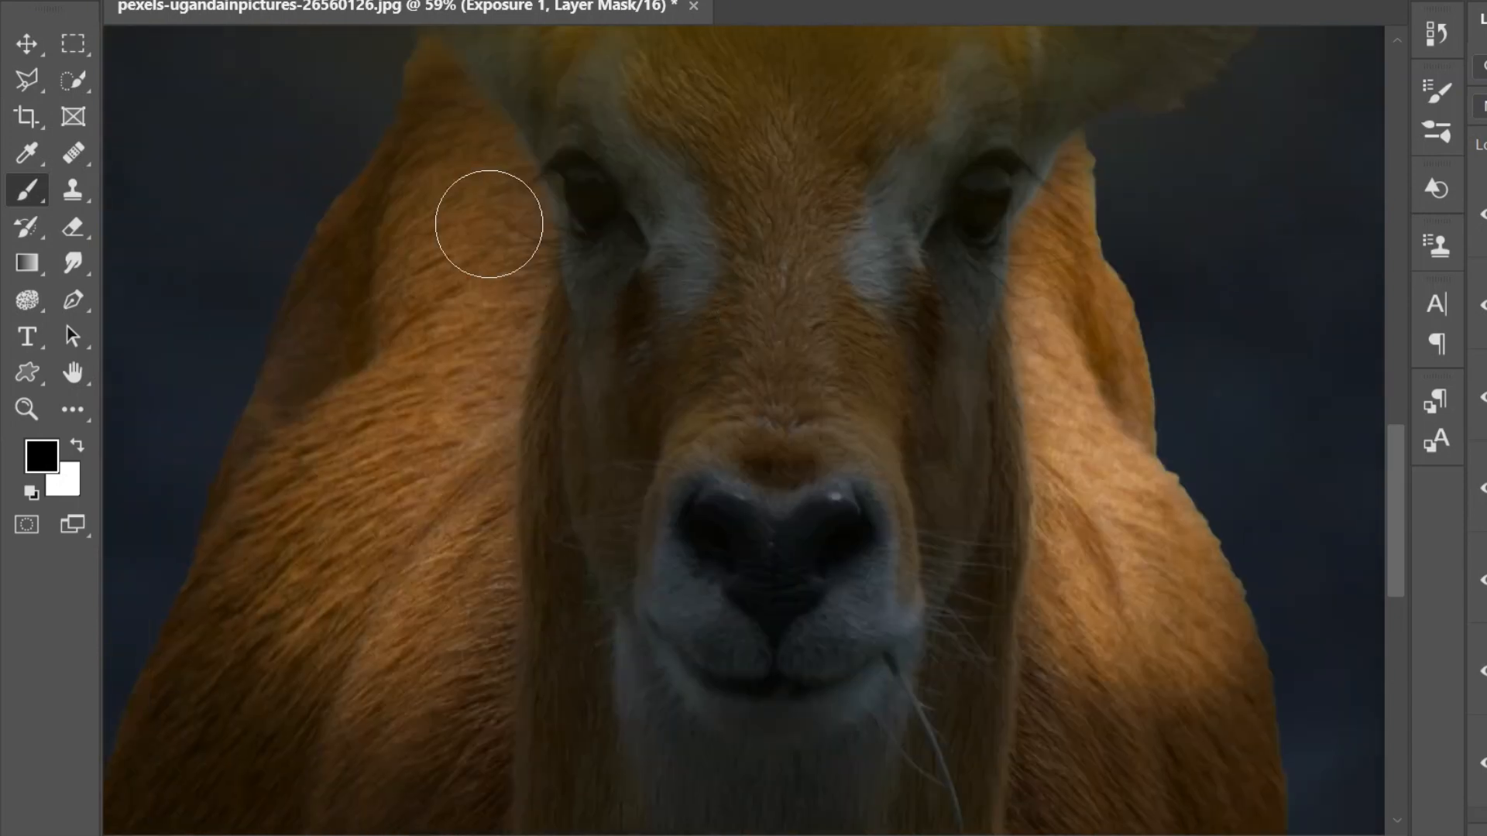
Step: Paint the Exposure mask along the face and body rims, then zoom back out
scroll("down", 3)
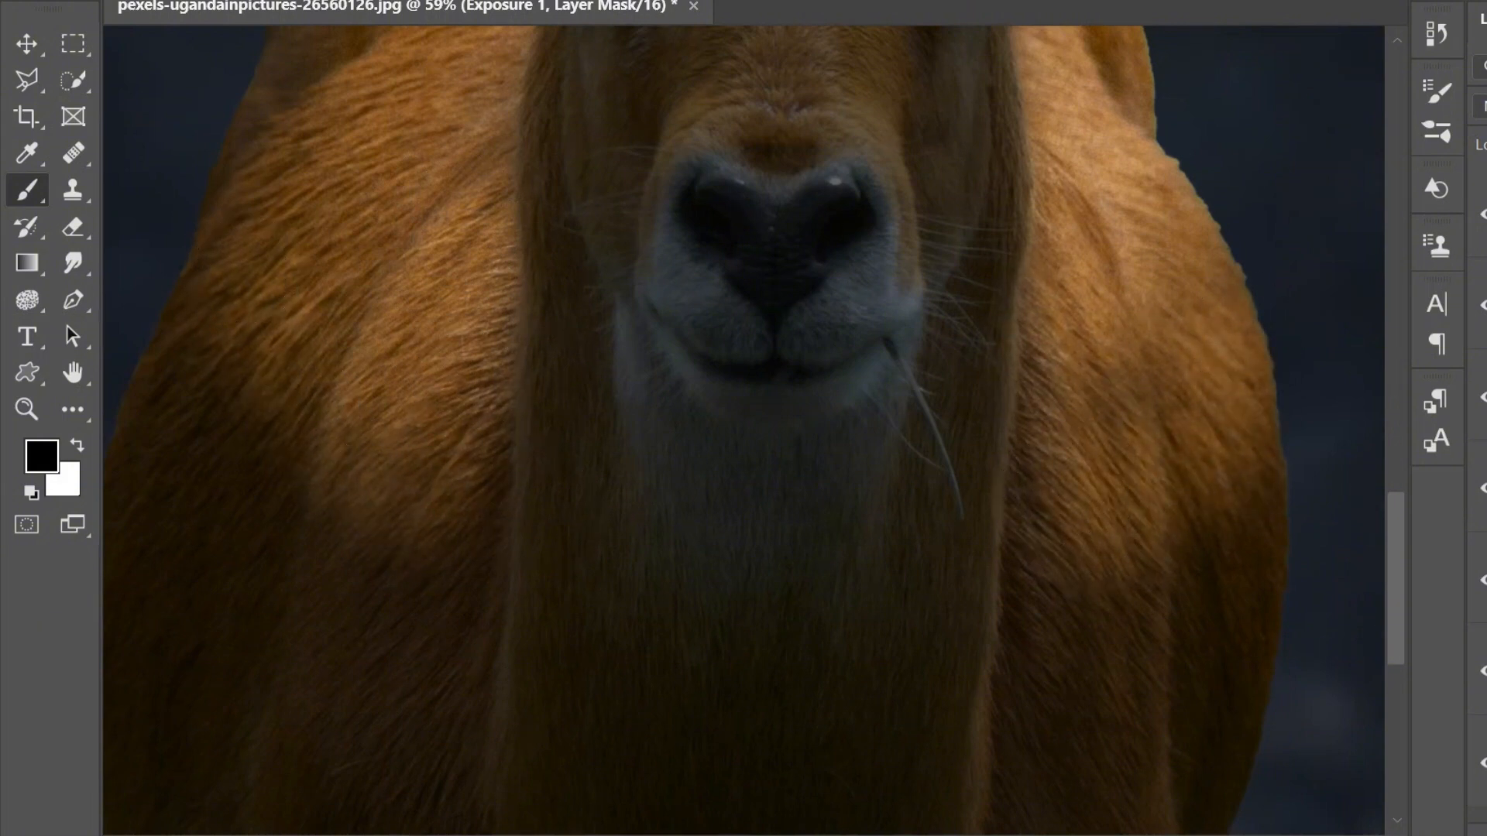
mouse_move(753, 26)
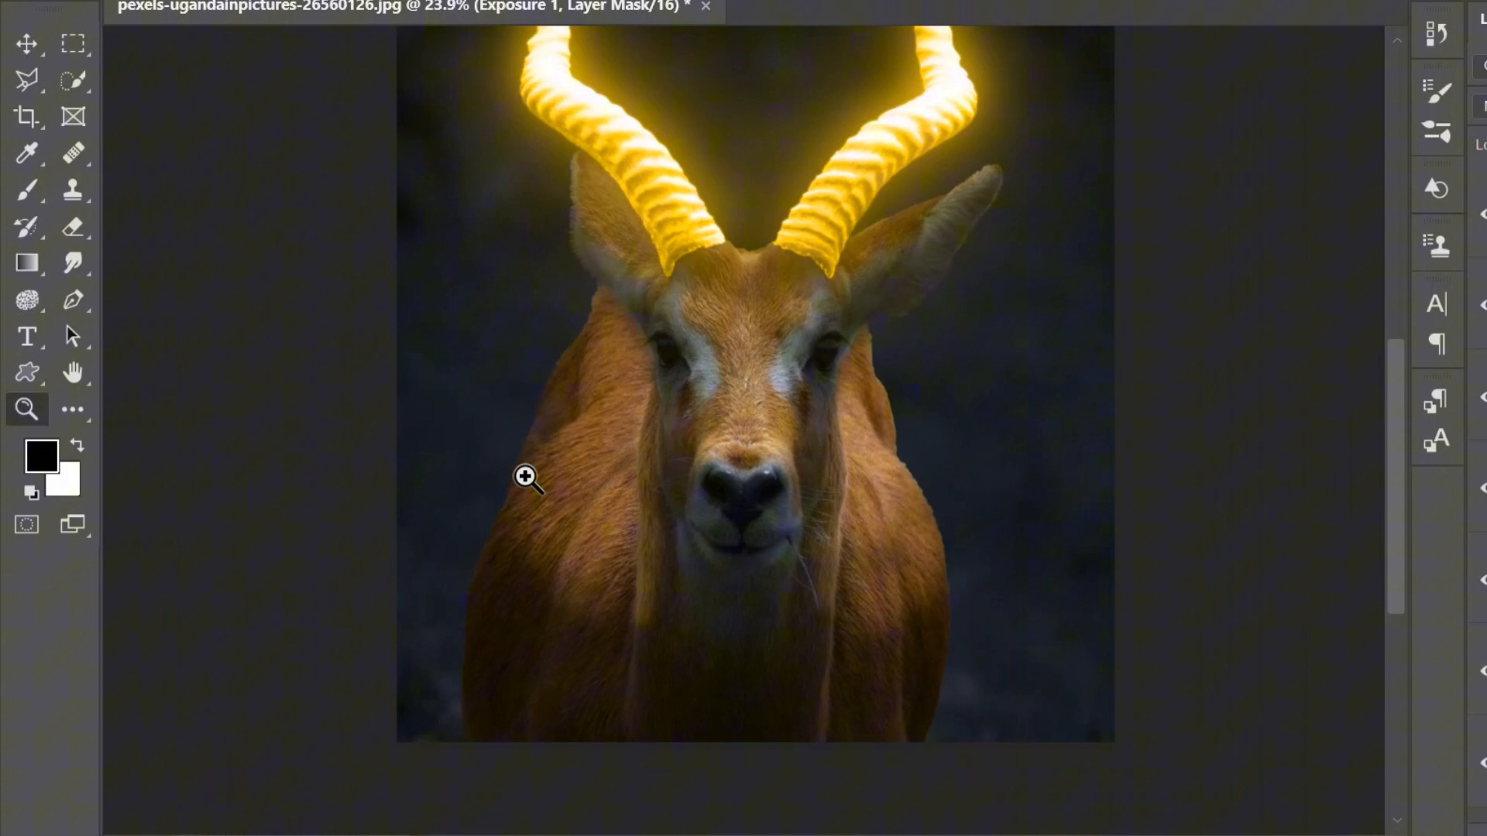
left_click(26, 190)
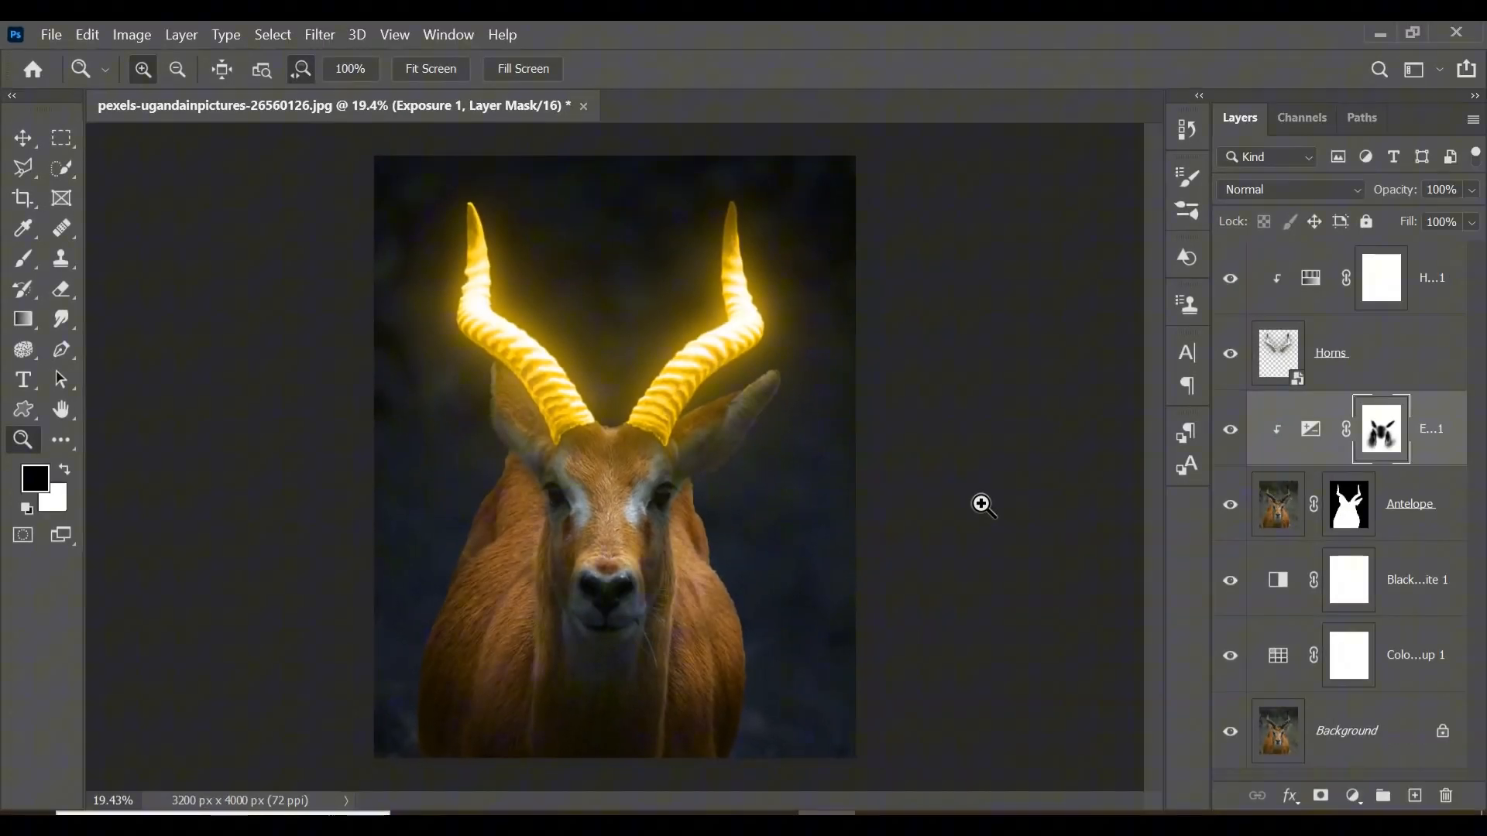
mouse_move(1009, 487)
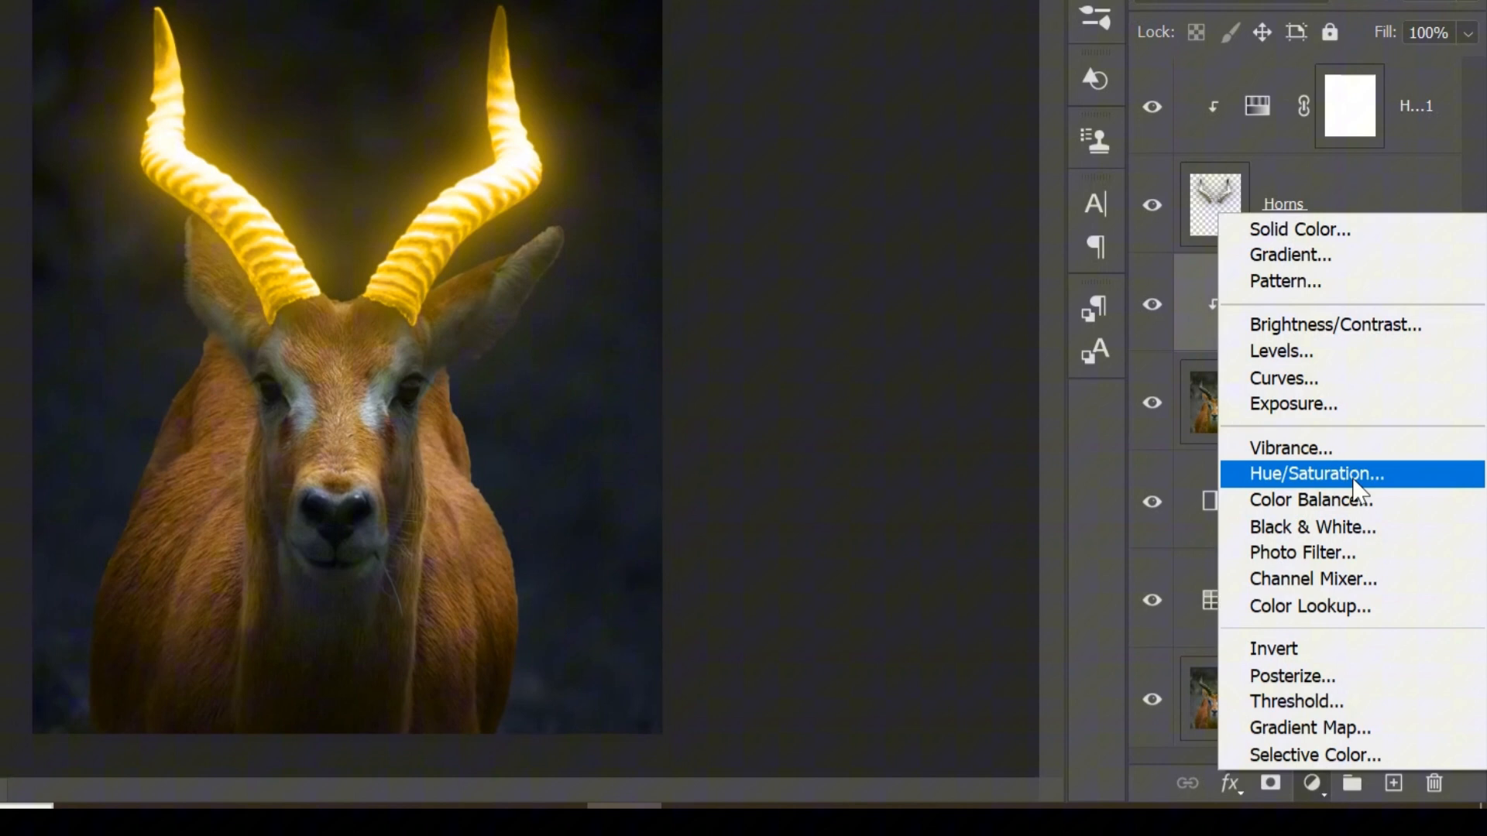
Step: Add a Hue/Saturation adjustment with Colorize ticked to tint the antelope orange
left_click(1316, 473)
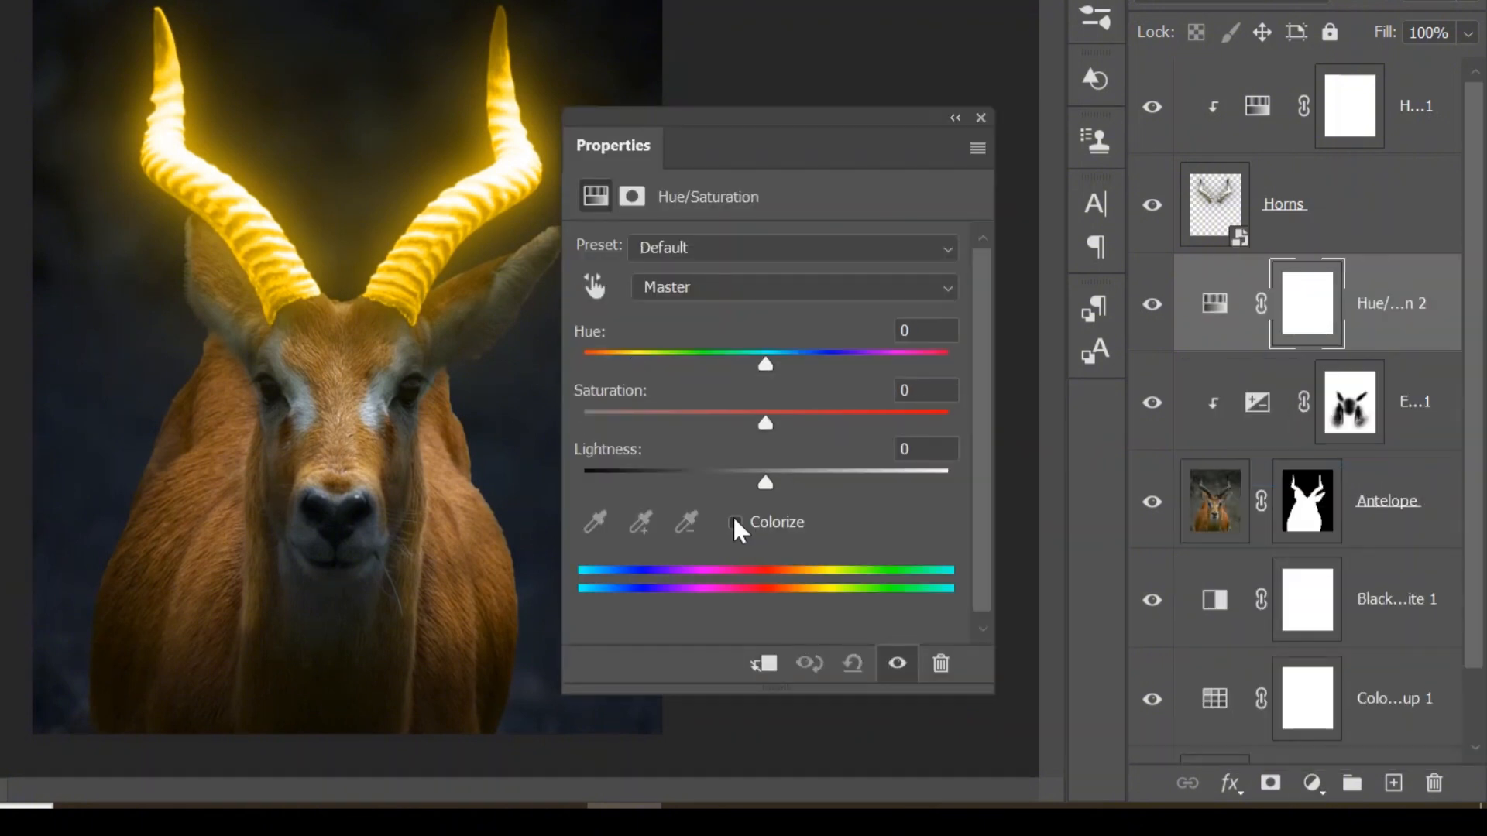
left_click(737, 522)
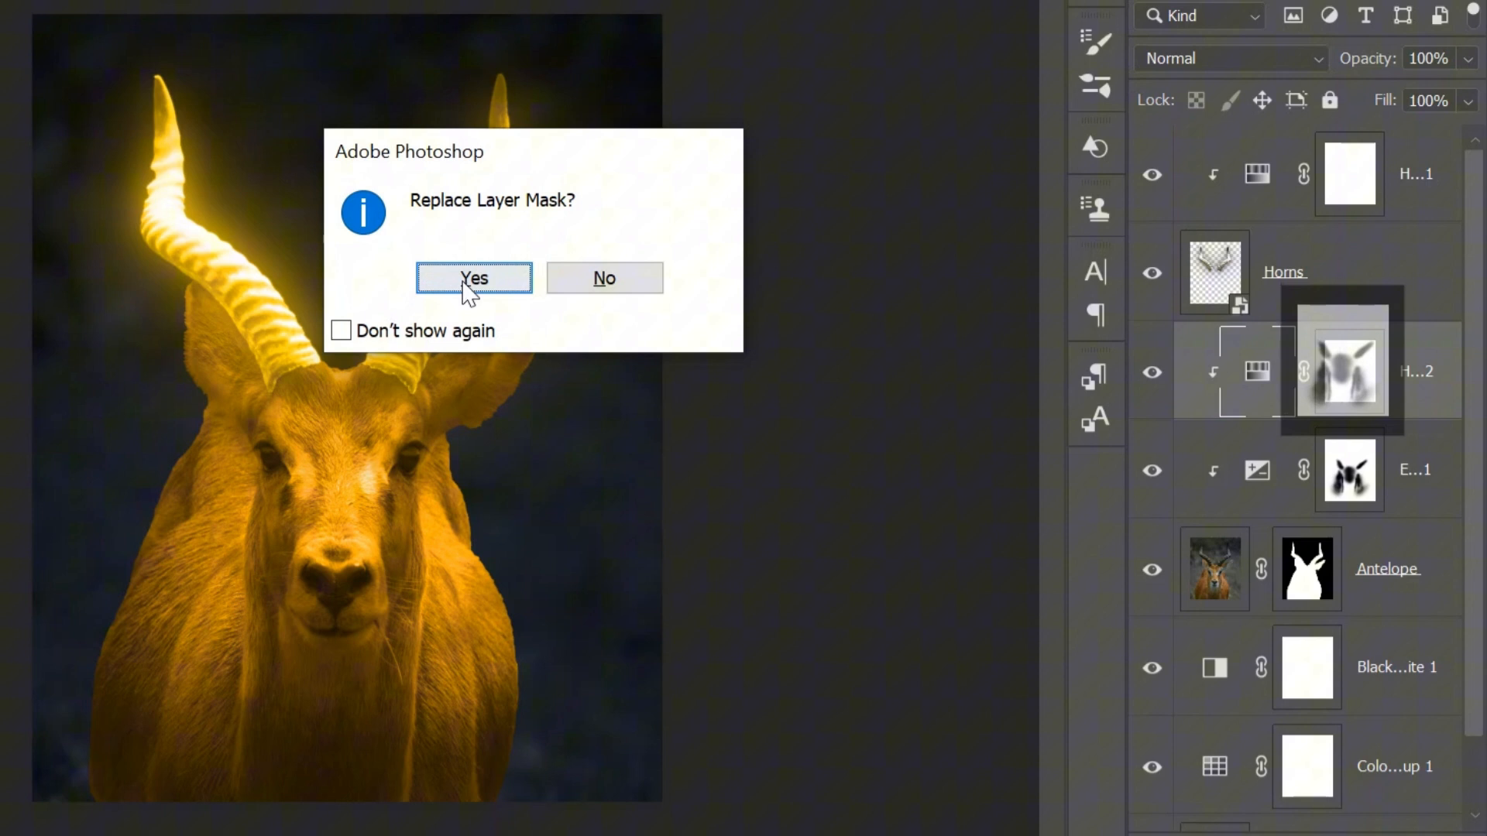
Step: Replace the Hue/Saturation mask with the copied Exposure mask and invert it
left_click(474, 278)
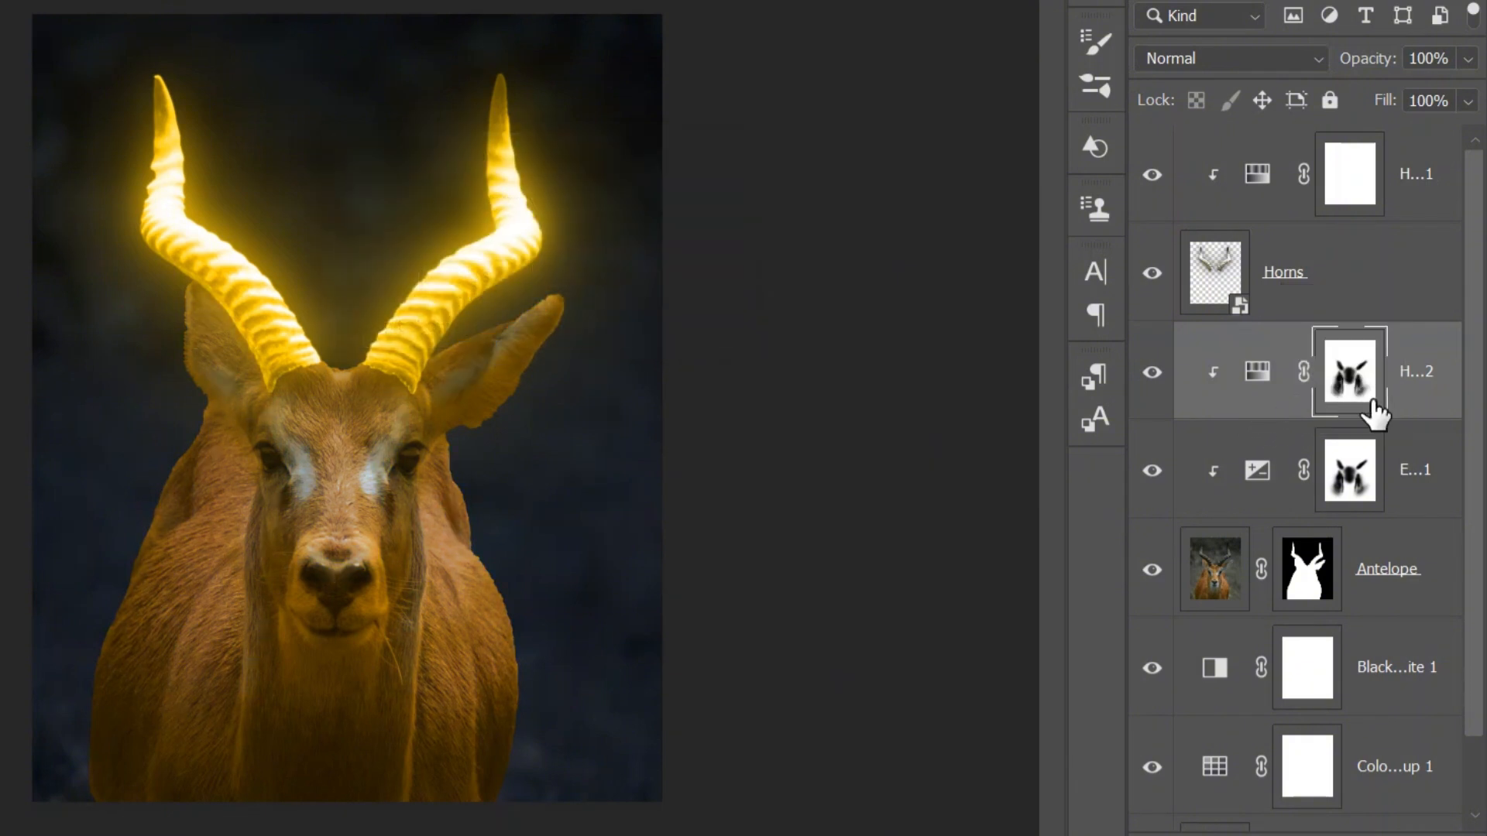
key("ctrl+i")
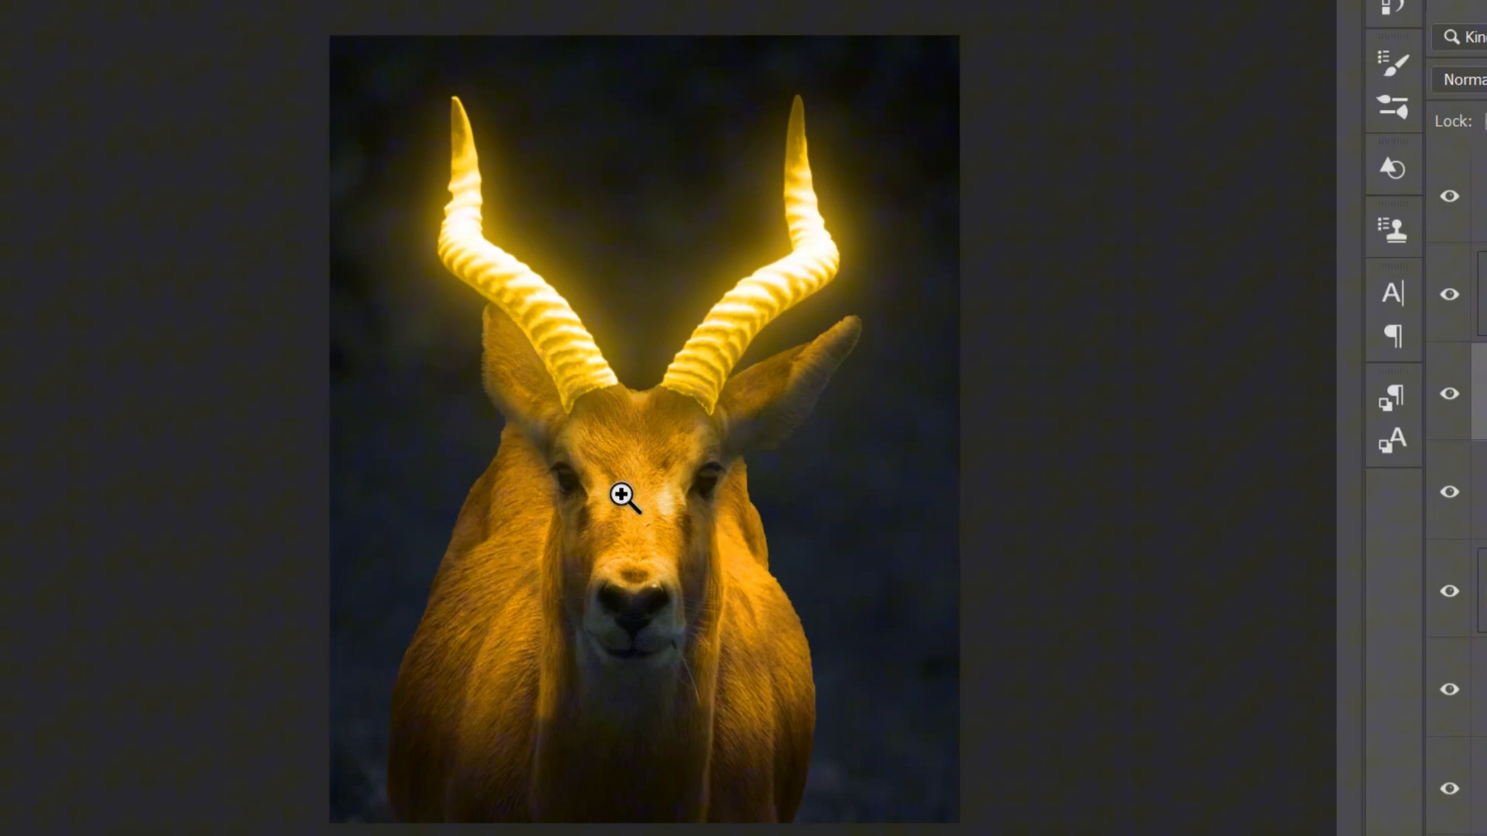
mouse_move(769, 685)
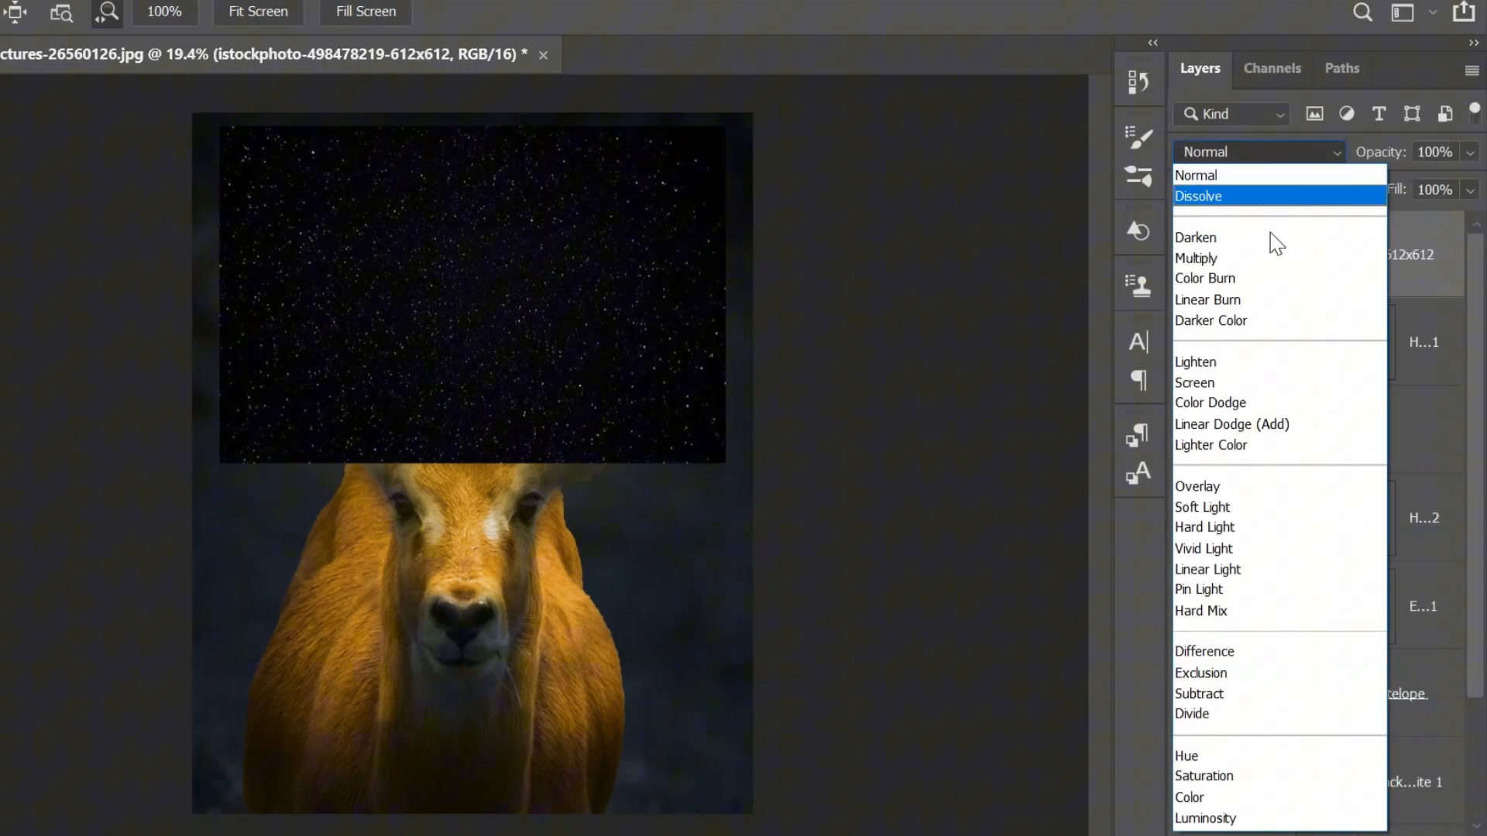
Step: Set the star layer to Screen blending, add a layer mask, and select it
left_click(1194, 381)
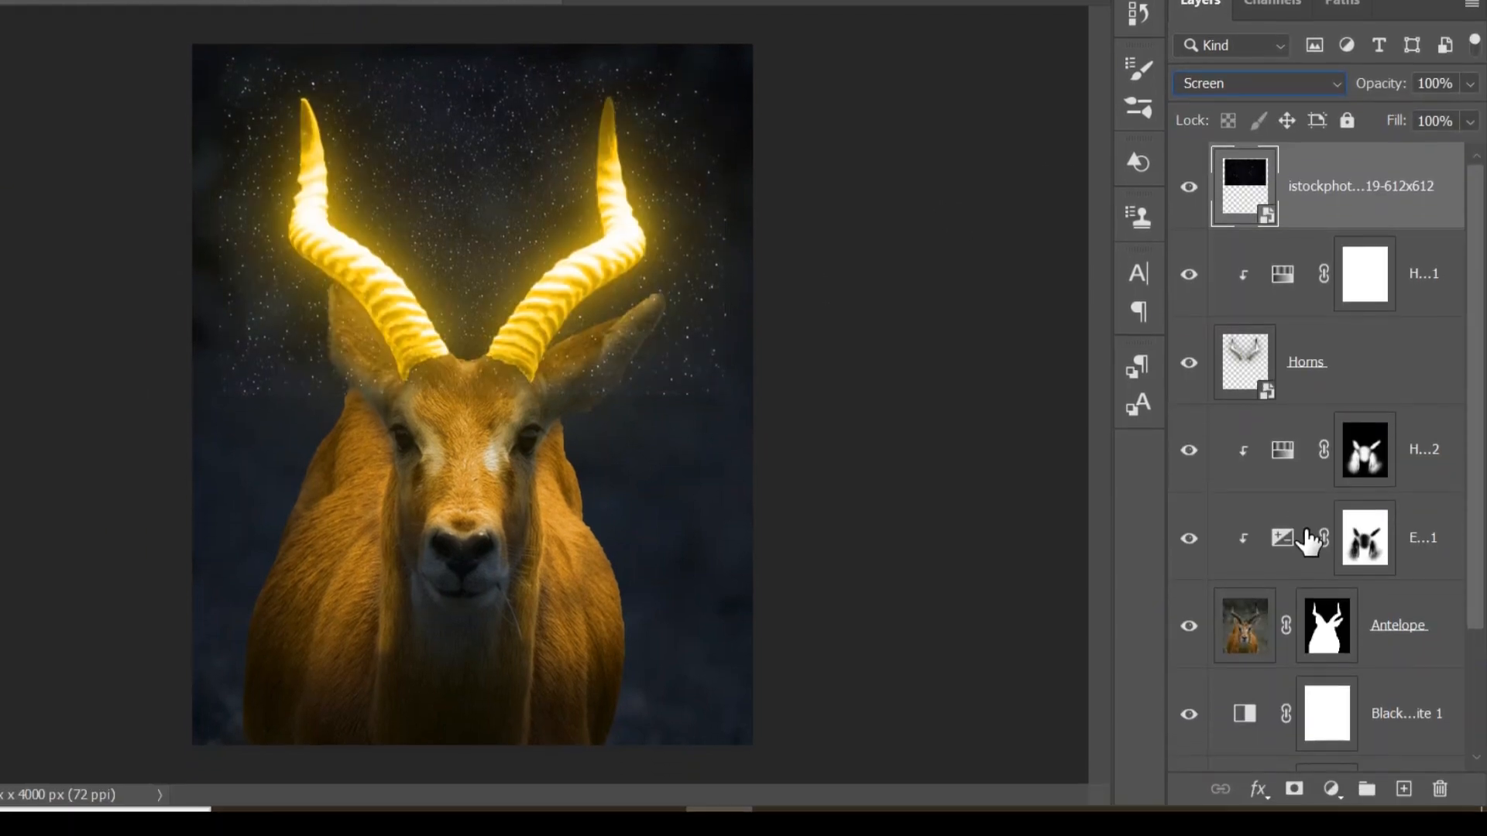
left_click(1294, 790)
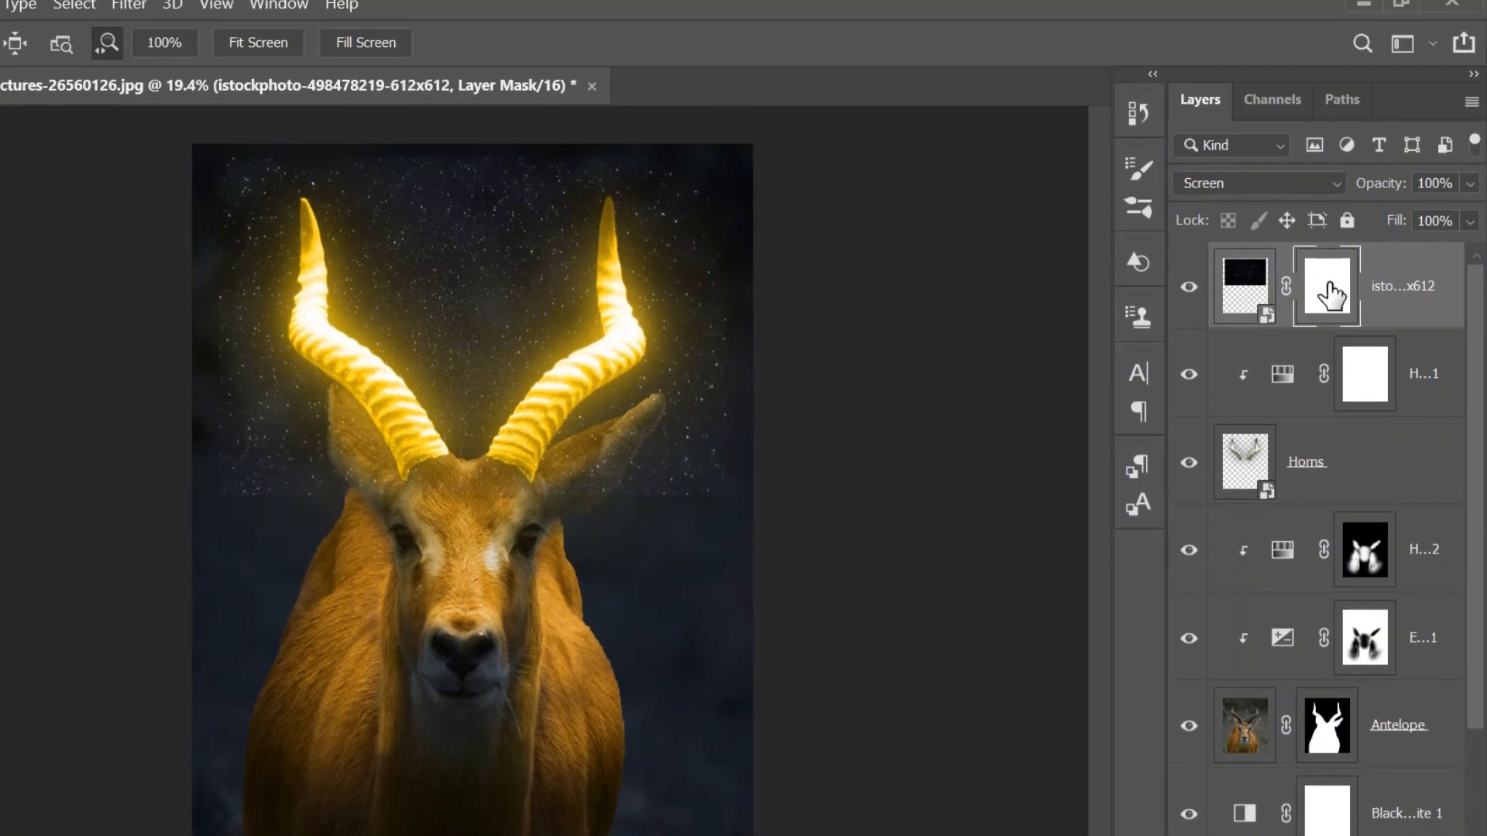
left_click(1325, 286)
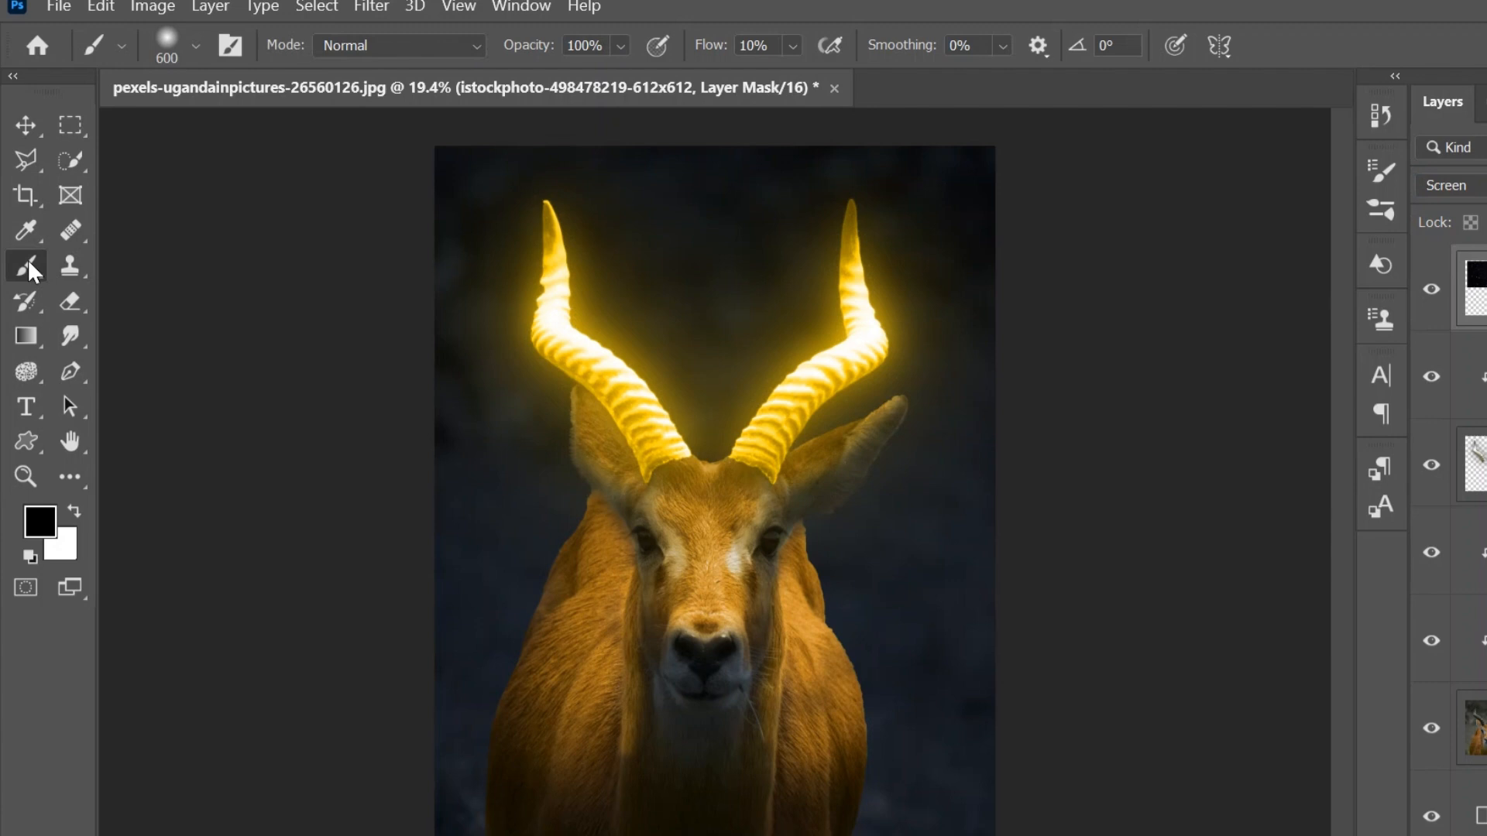
Step: Select the Brush tool for painting sparkles onto the star layer mask
left_click(72, 510)
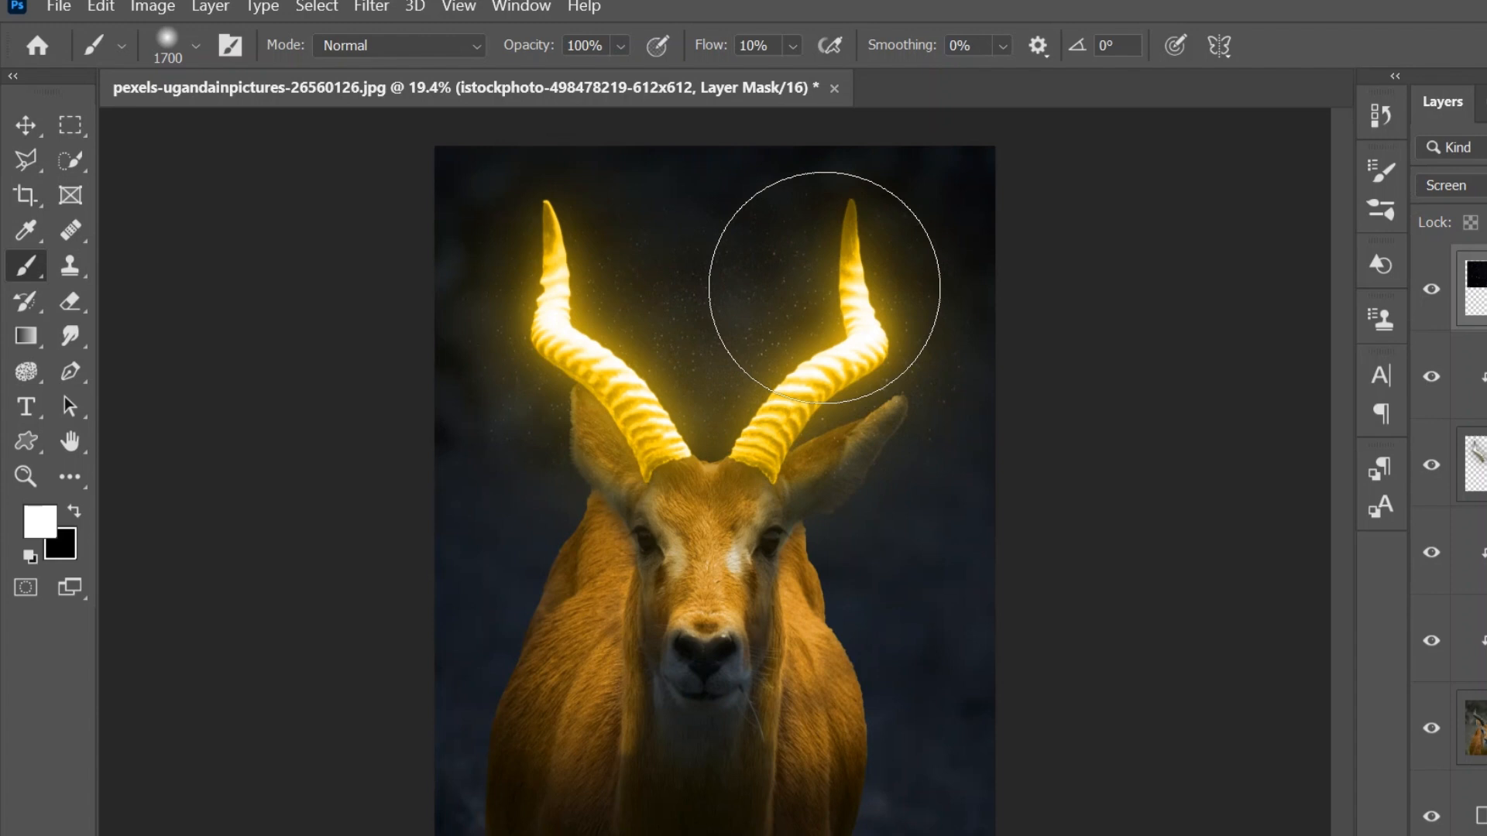
mouse_move(832, 332)
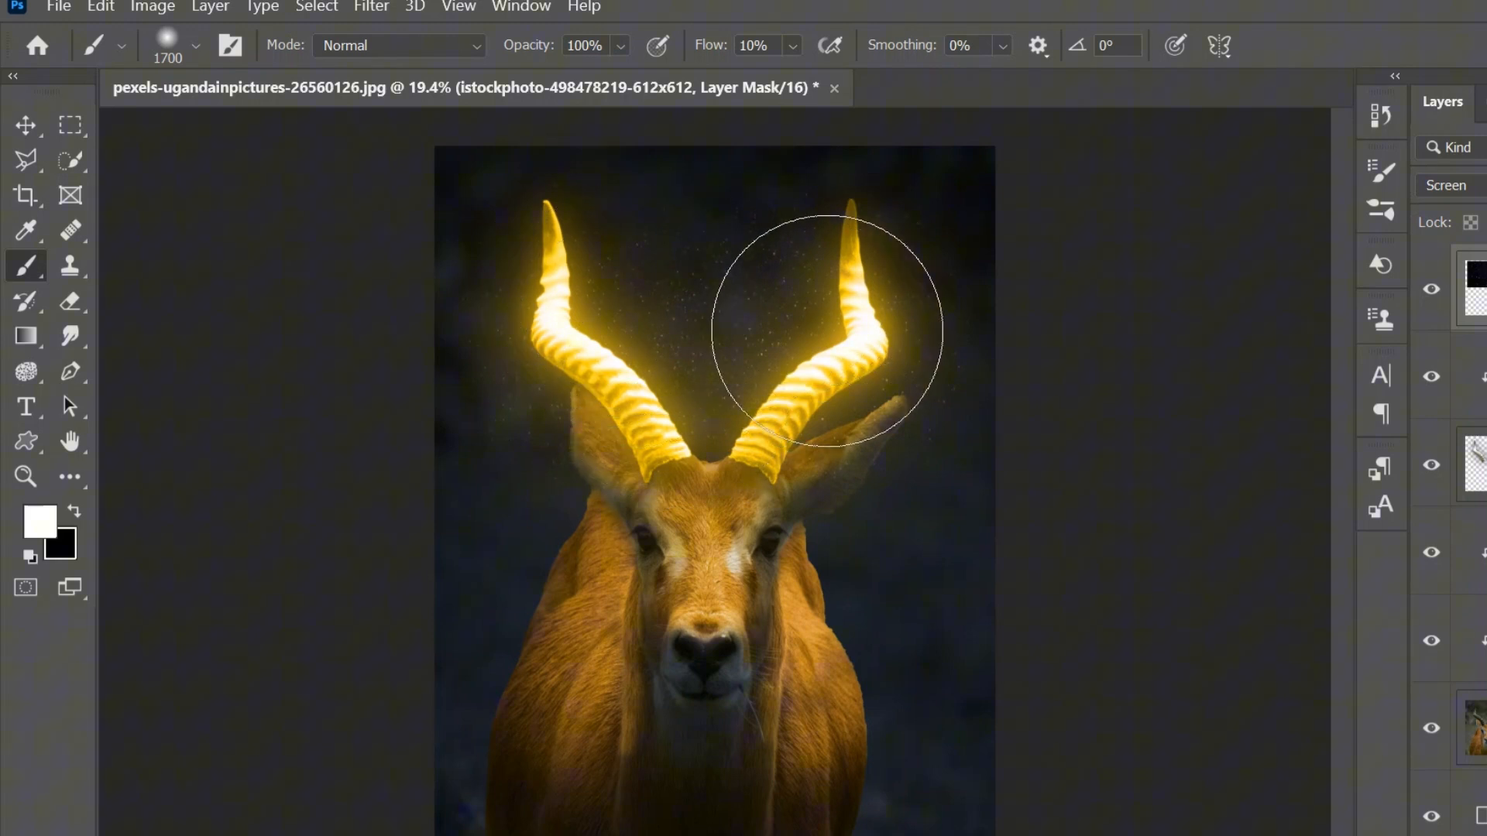
mouse_move(645, 394)
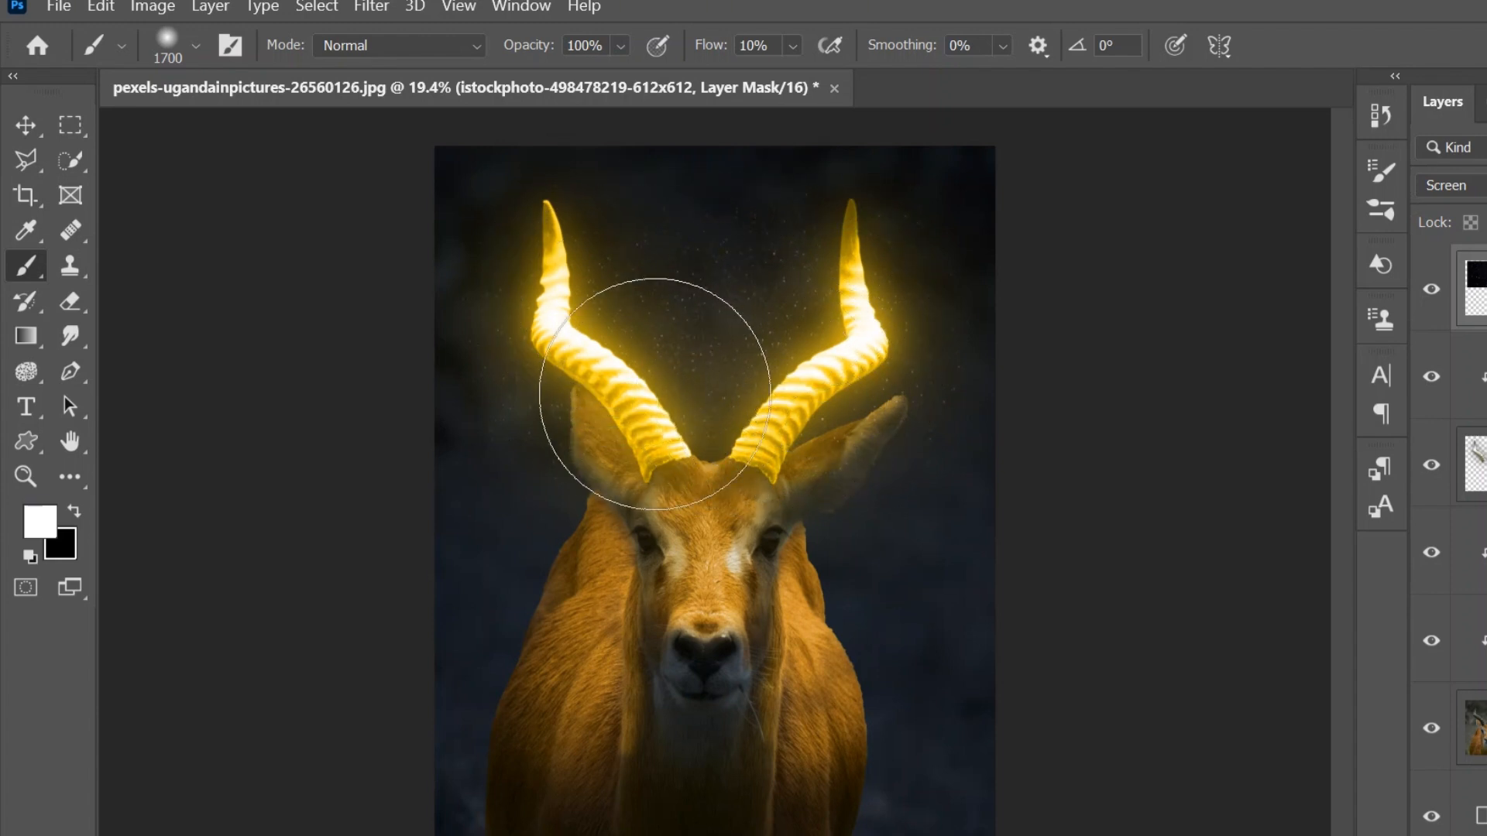